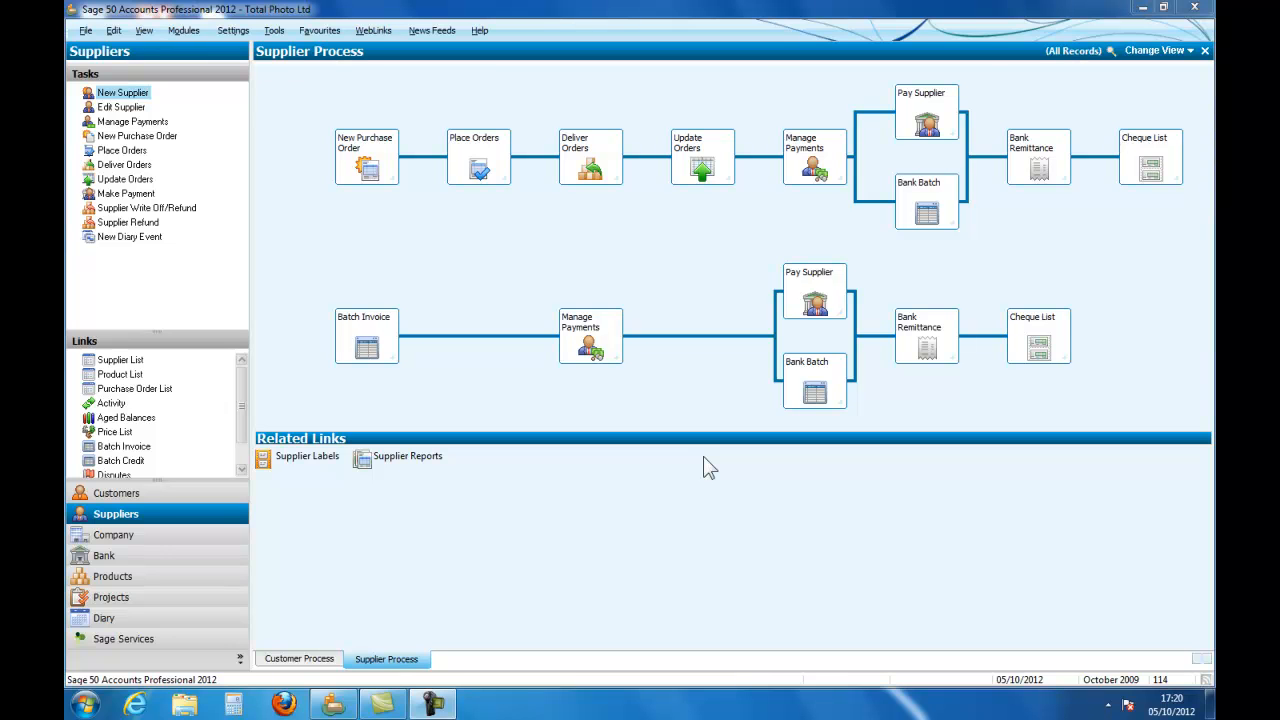
mouse_move(696, 470)
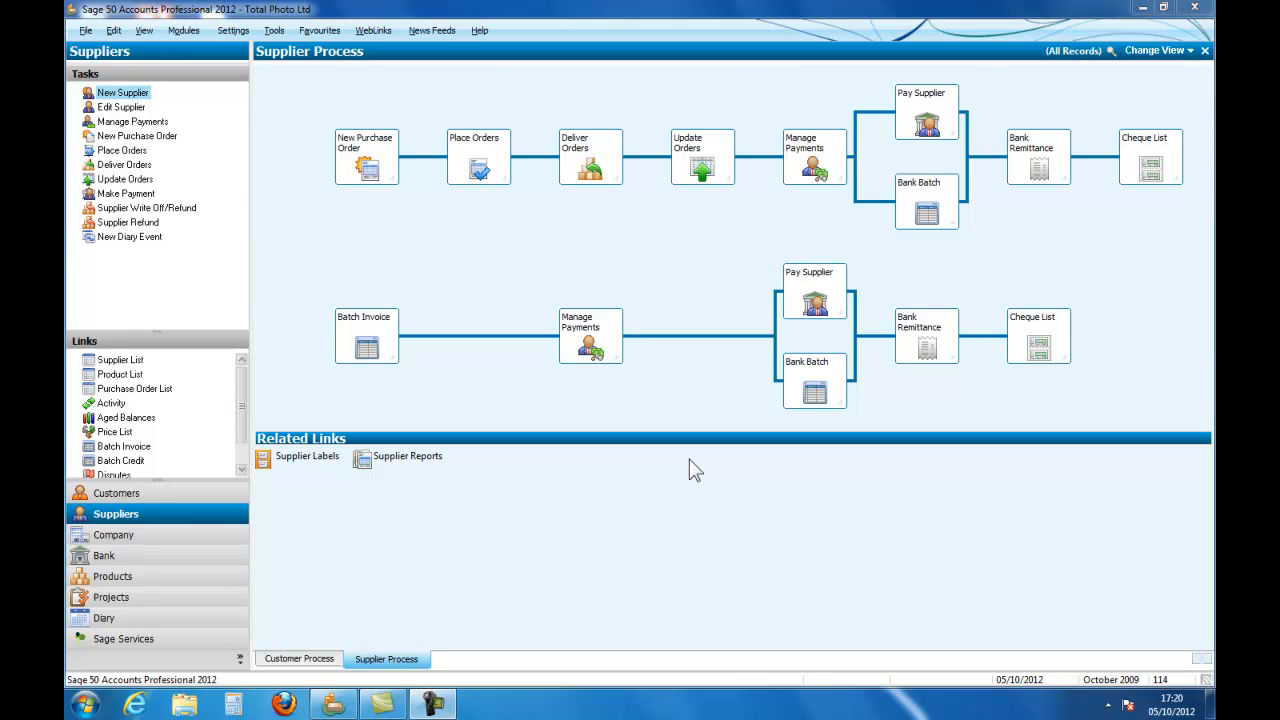
mouse_move(258, 528)
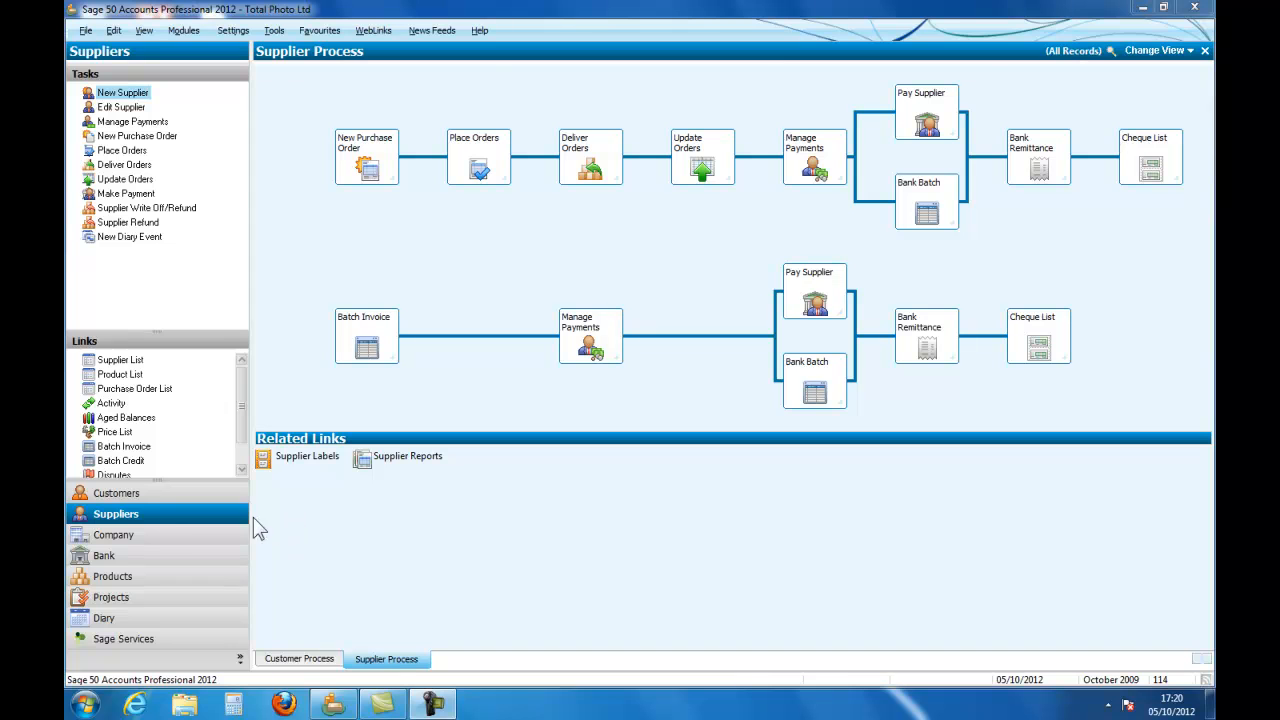
mouse_move(158, 524)
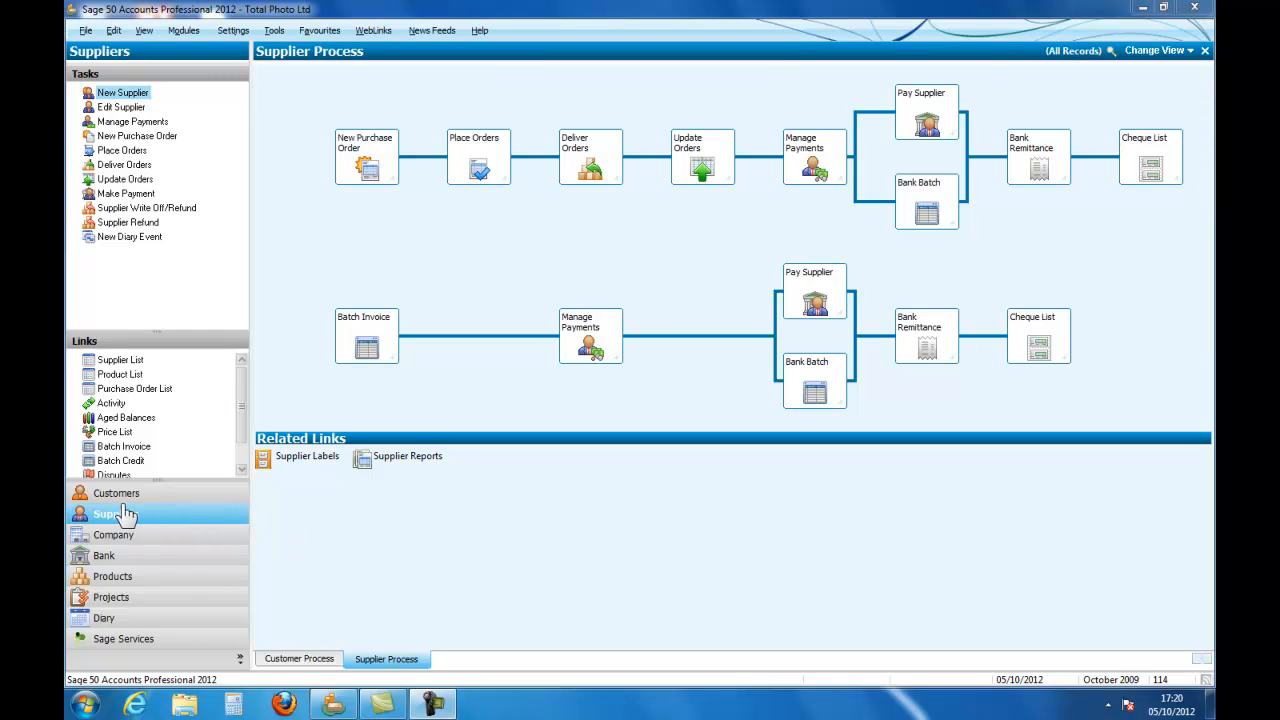
Show the customer account list from the Customers area via Change View
click(116, 492)
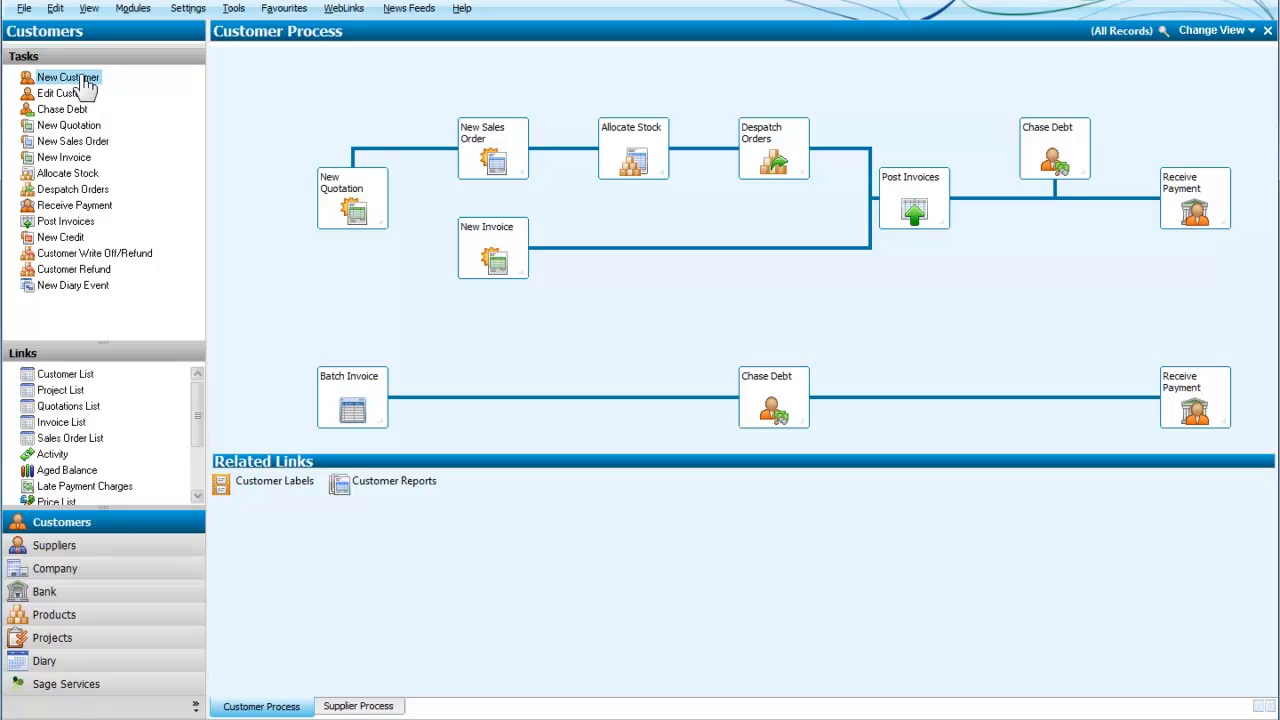
mouse_move(118, 98)
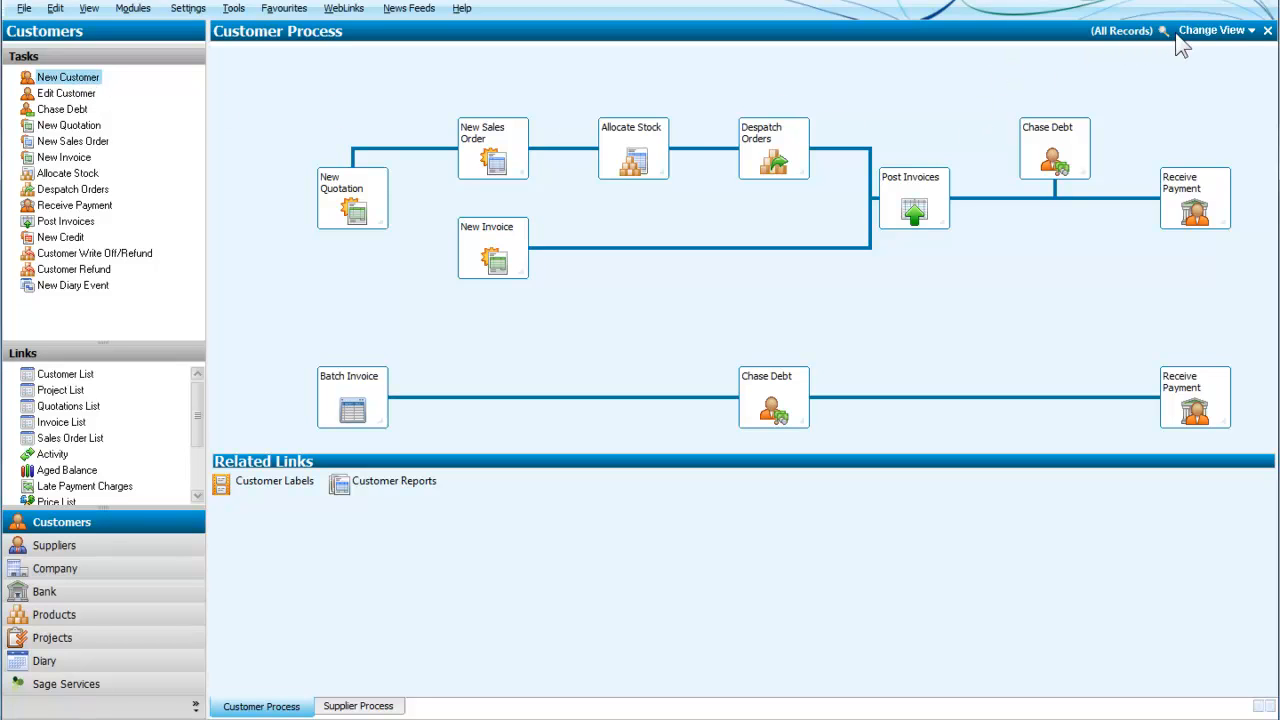
click(1216, 30)
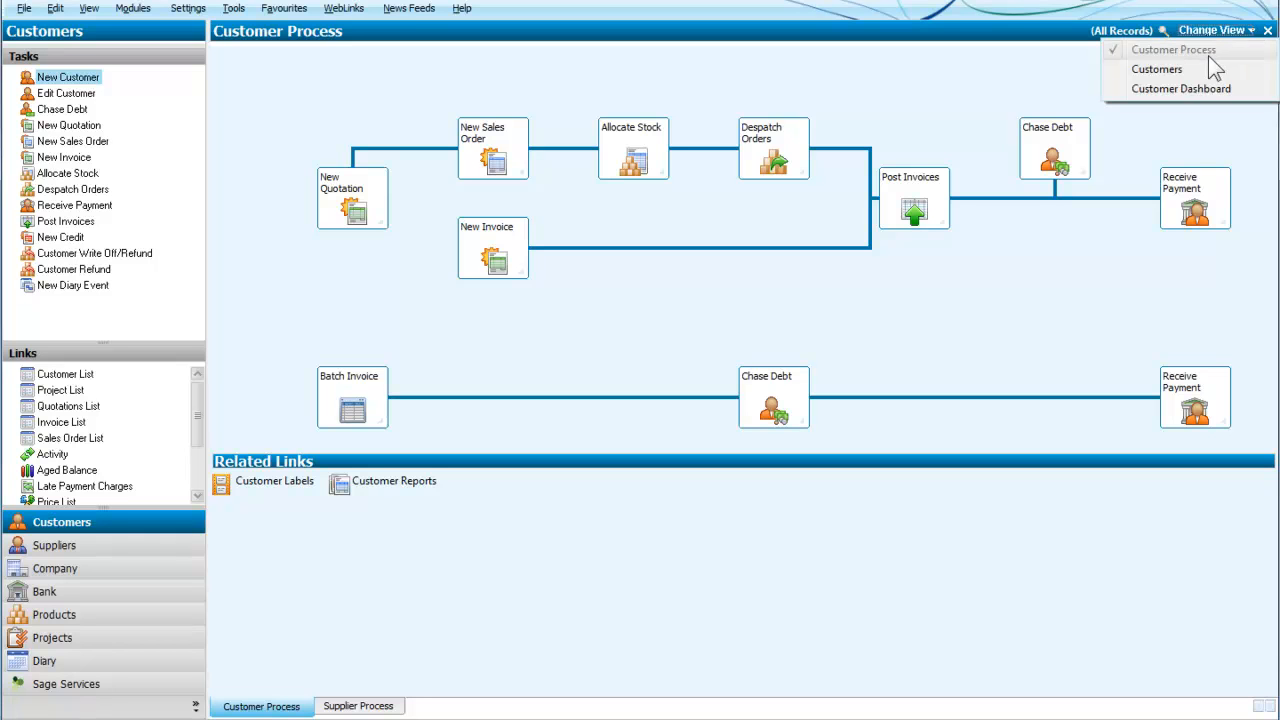
click(1156, 68)
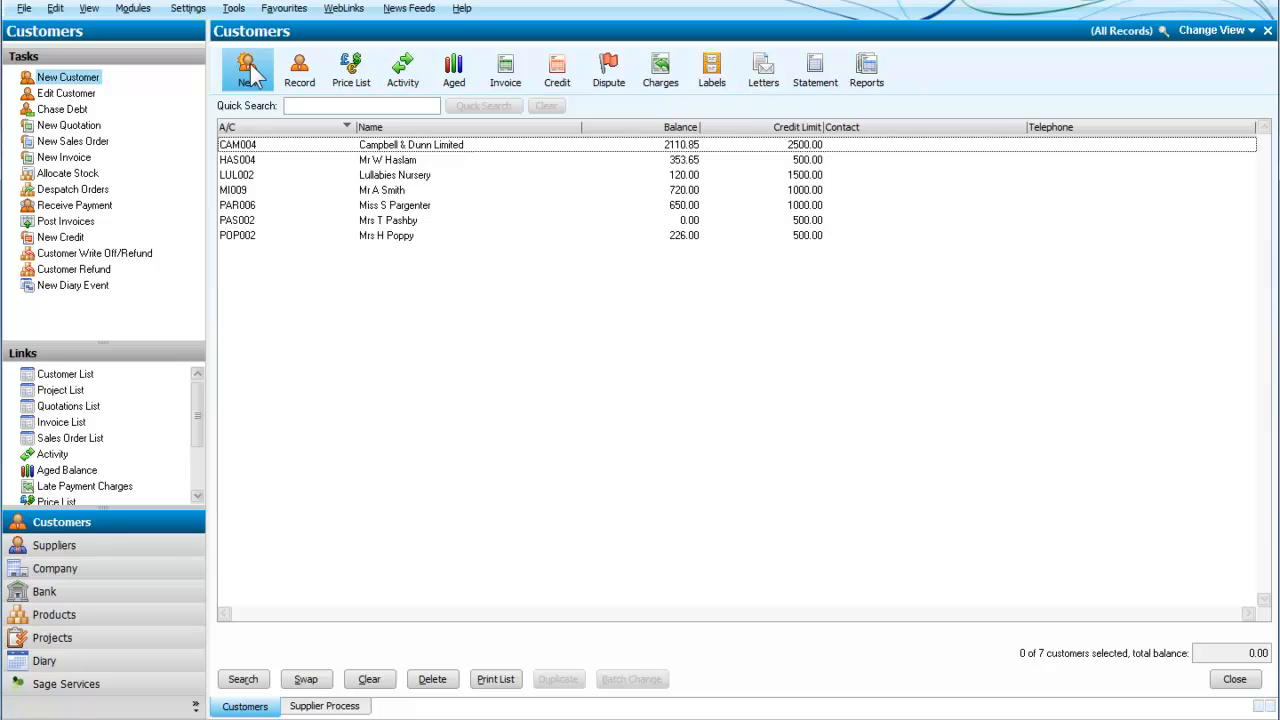
mouse_move(50, 110)
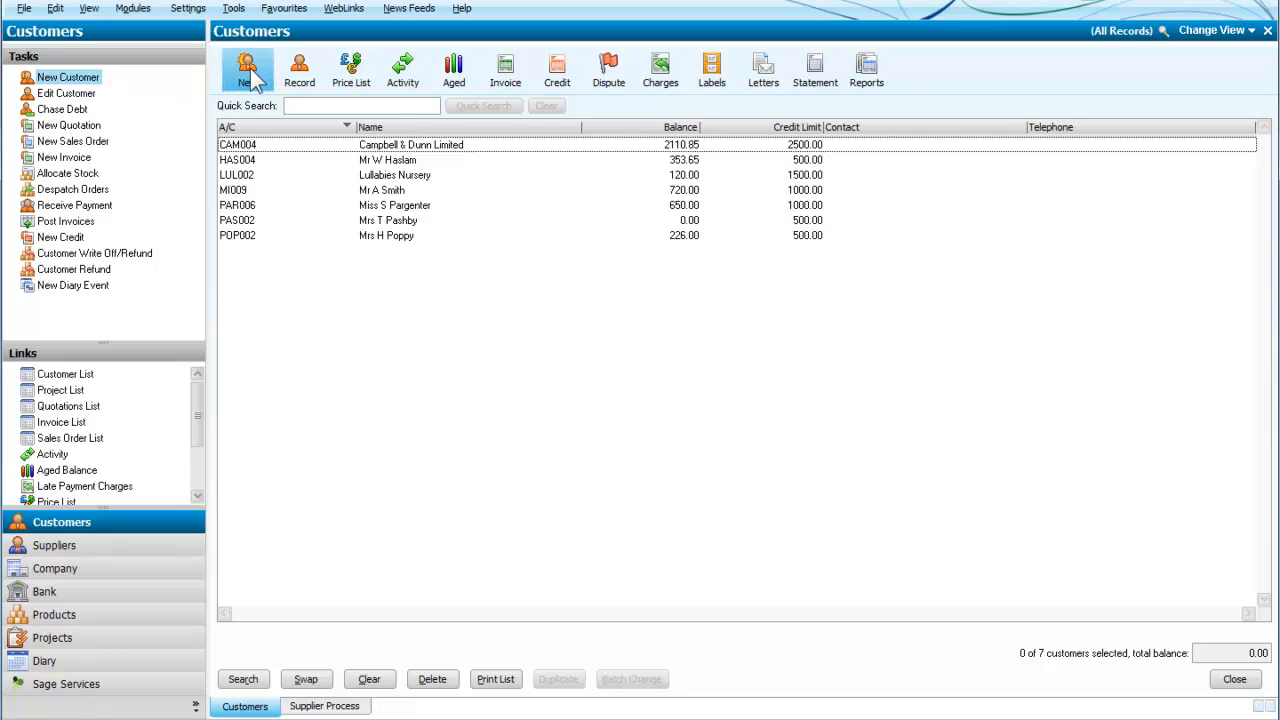
Start a new customer record named Gopher Cameras with A/C Ref GOPHE001
click(248, 68)
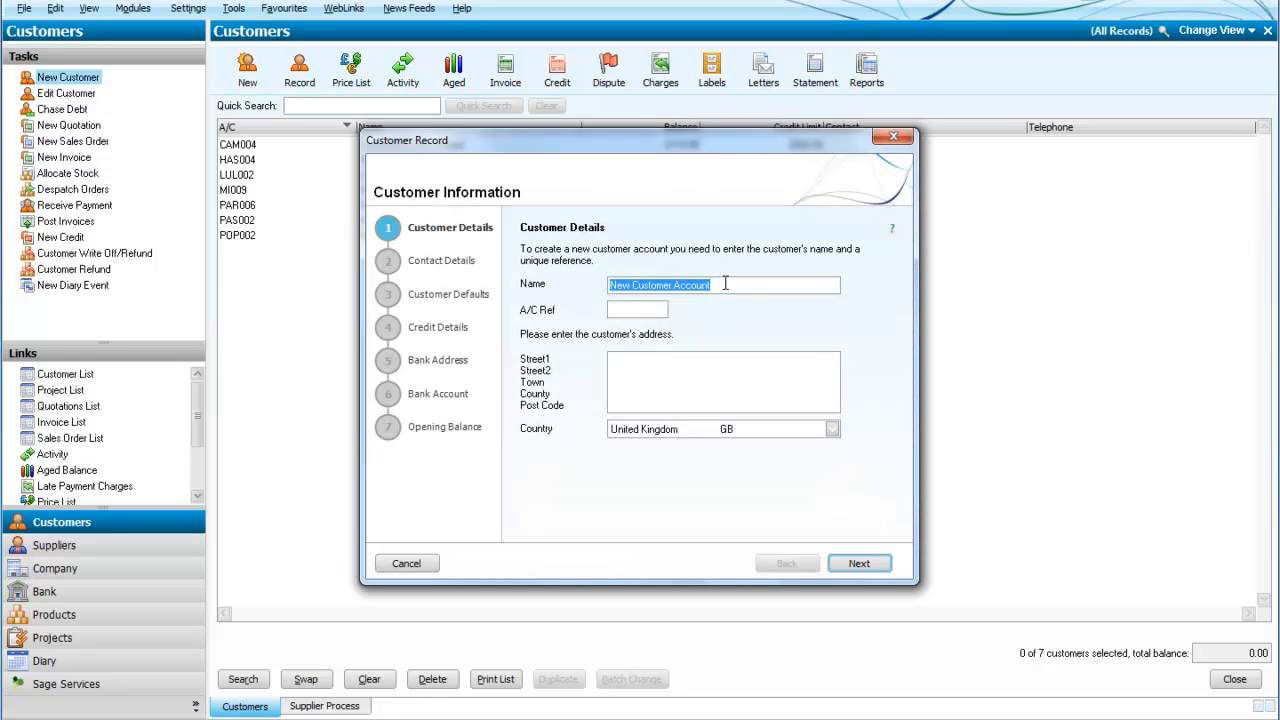
text(Gopher Cameras)
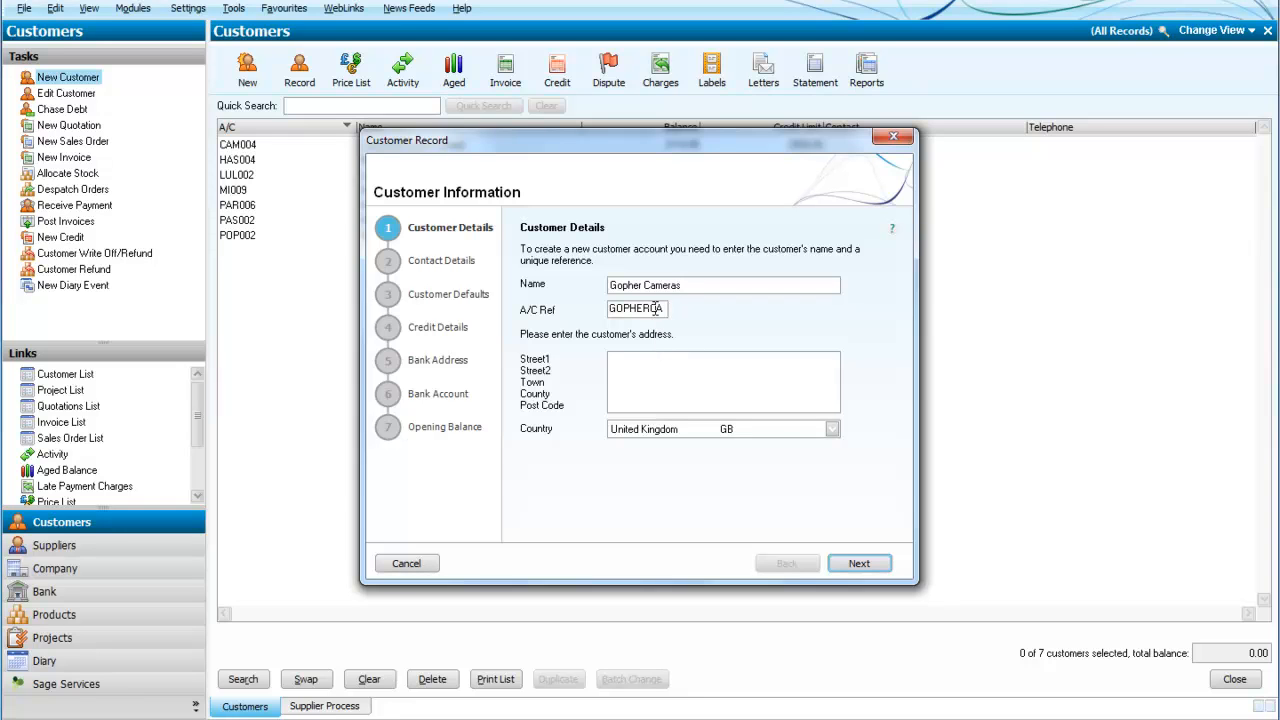
mouse_move(692, 336)
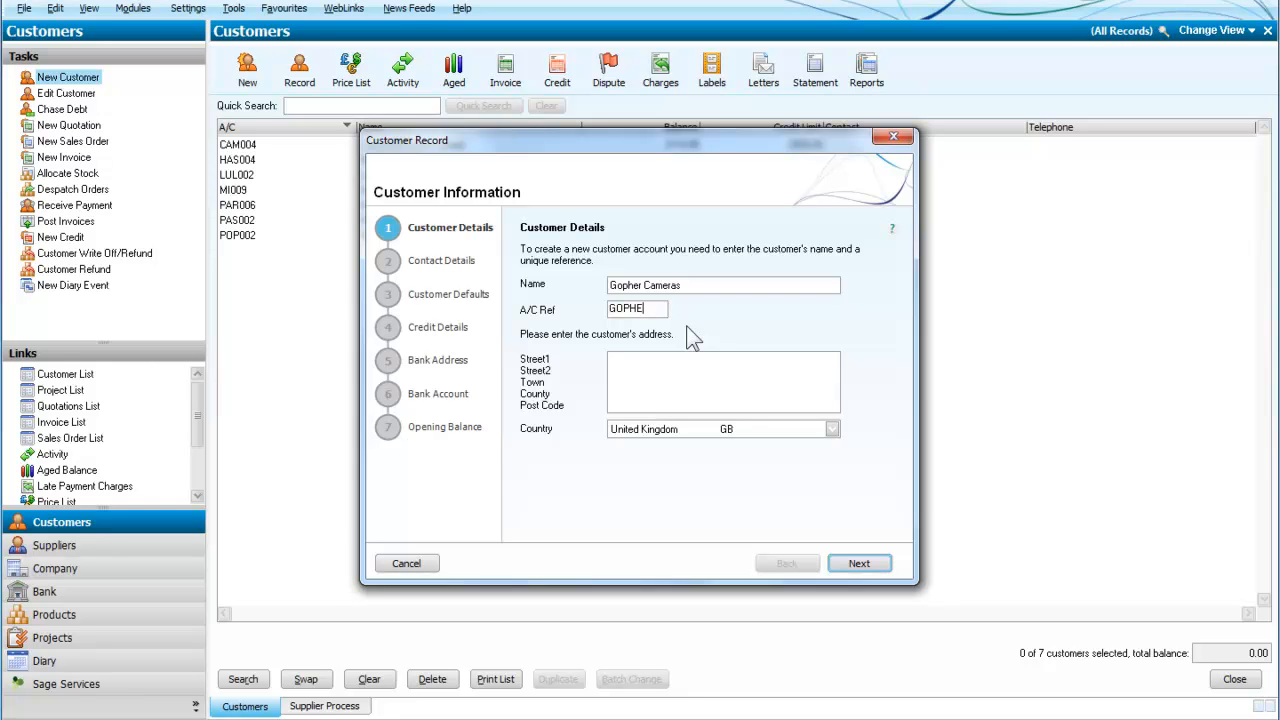
text(00)
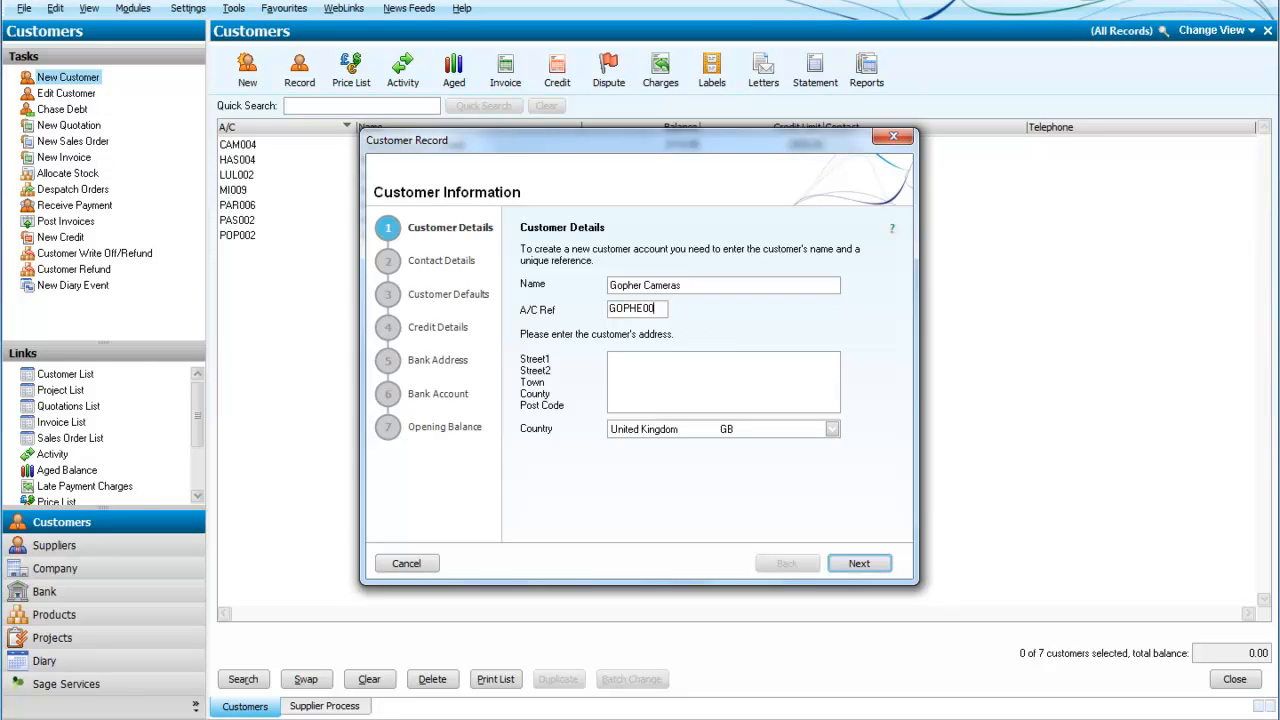
text(1)
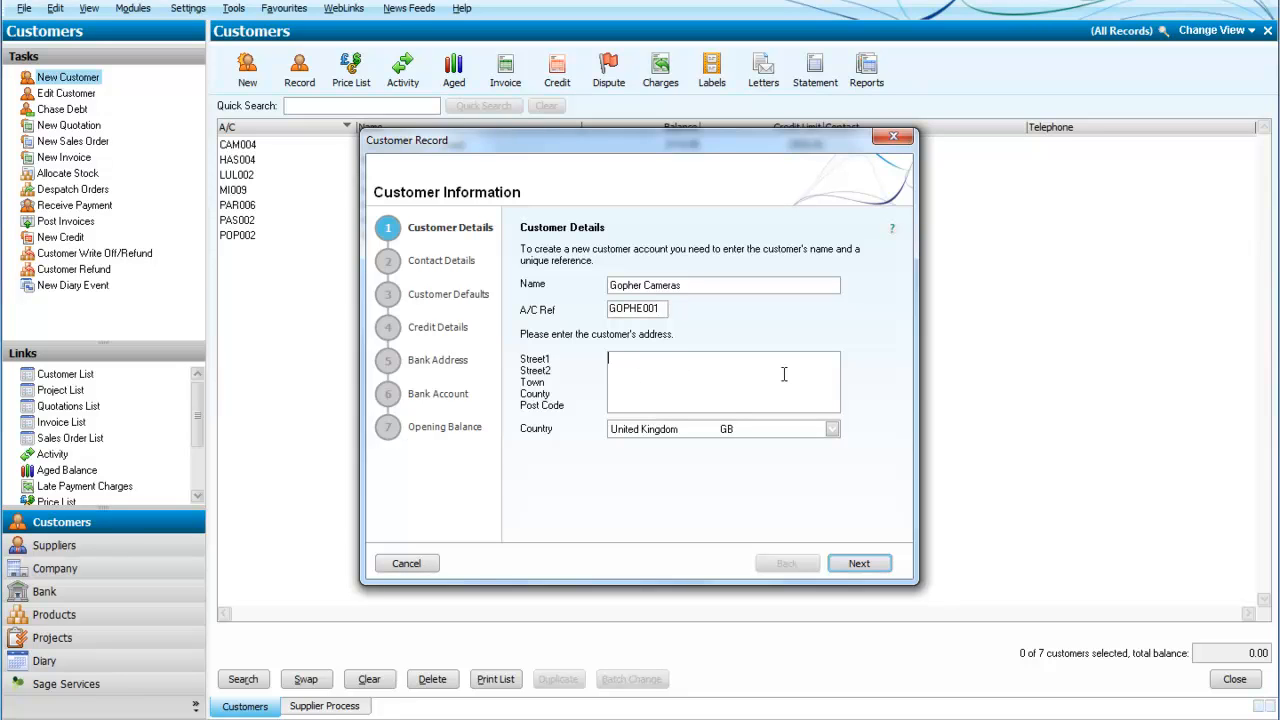
text(High Street)
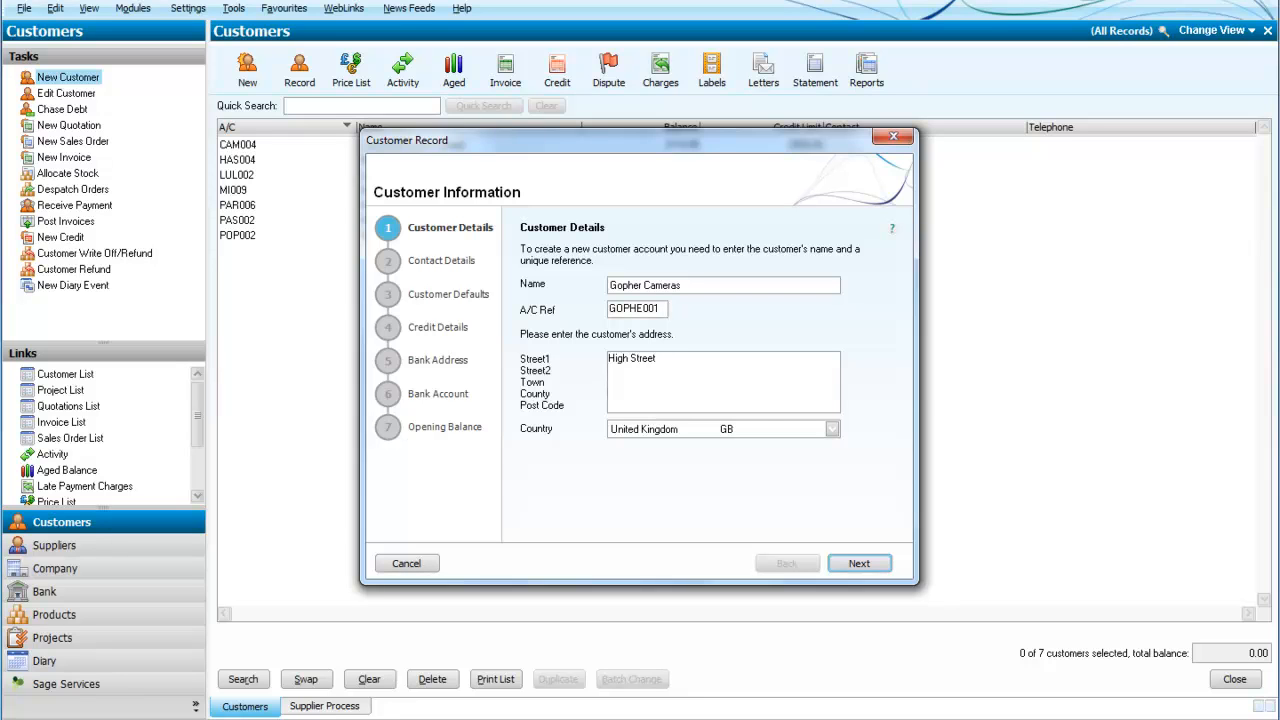
text(Barton)
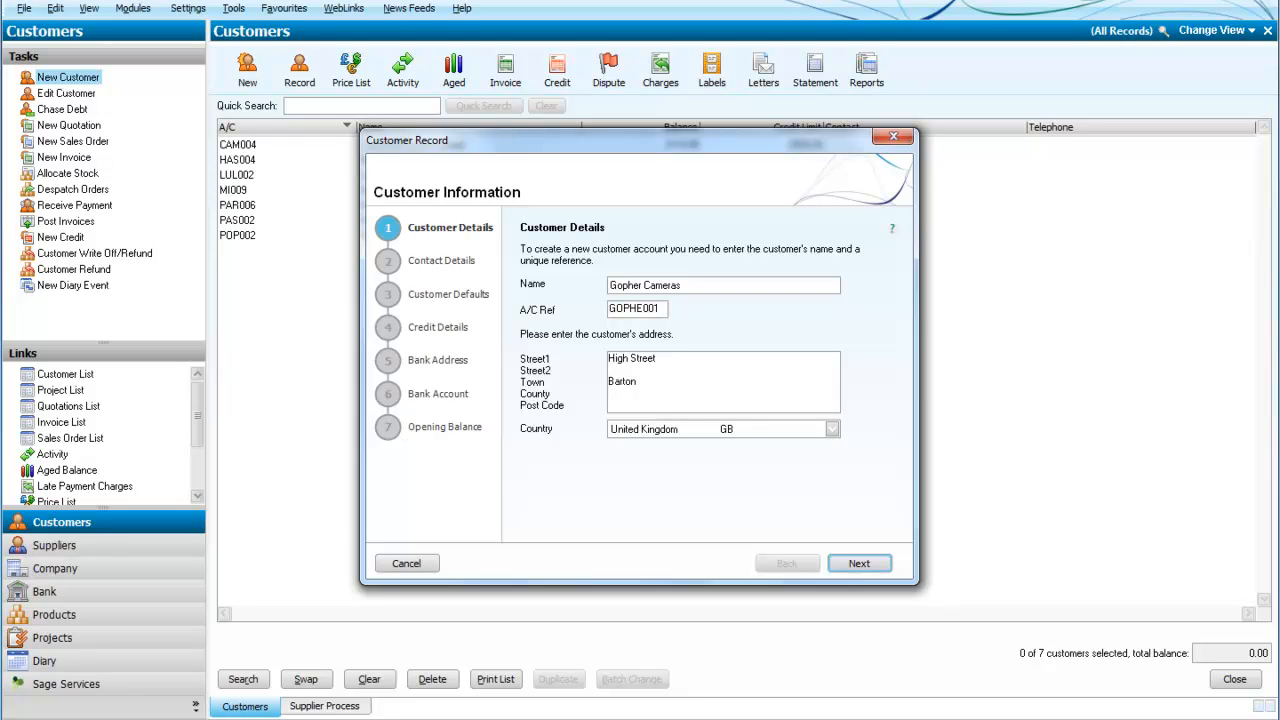
text(BB6 7YY)
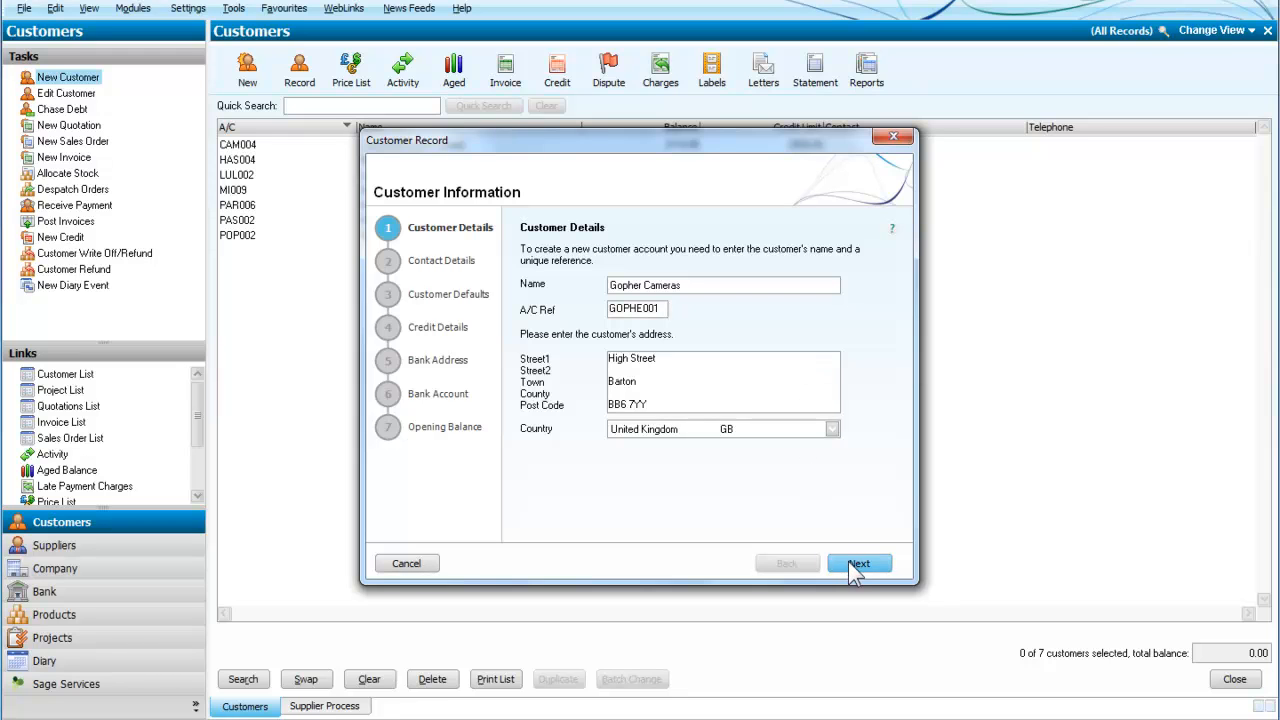
Enter the contact name T Gopher on the contact details step
click(858, 564)
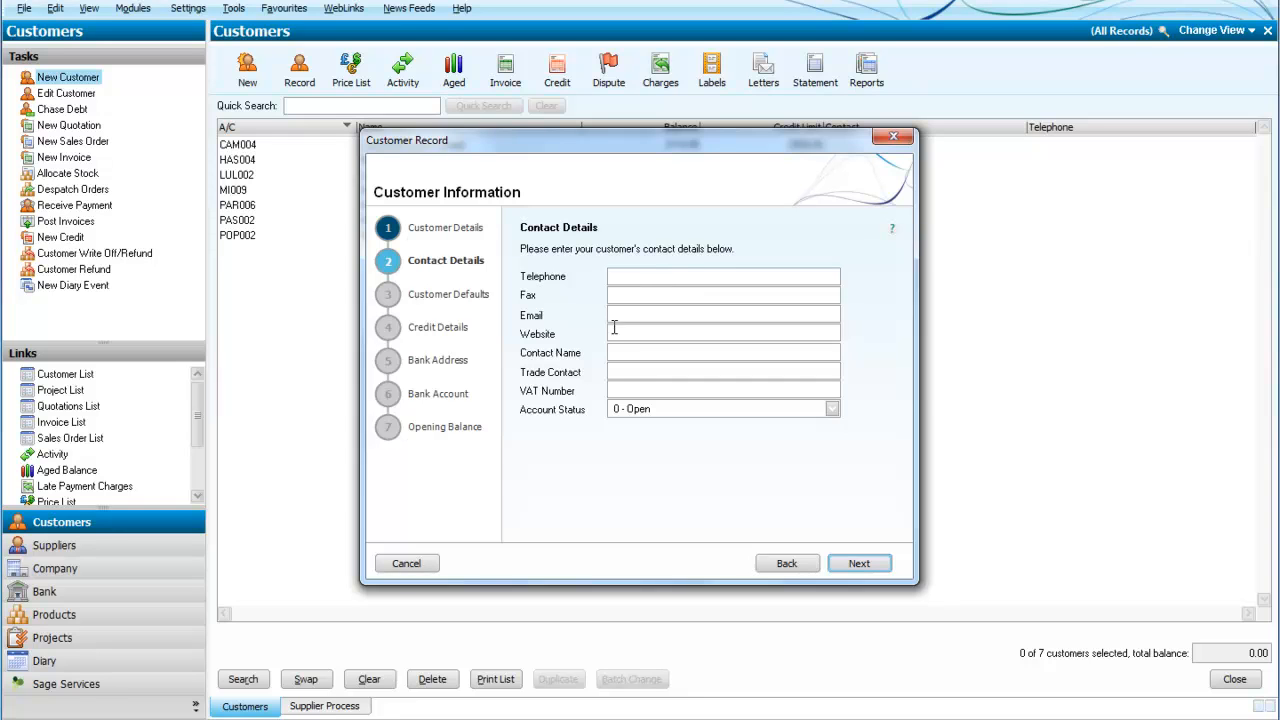
mouse_move(632, 352)
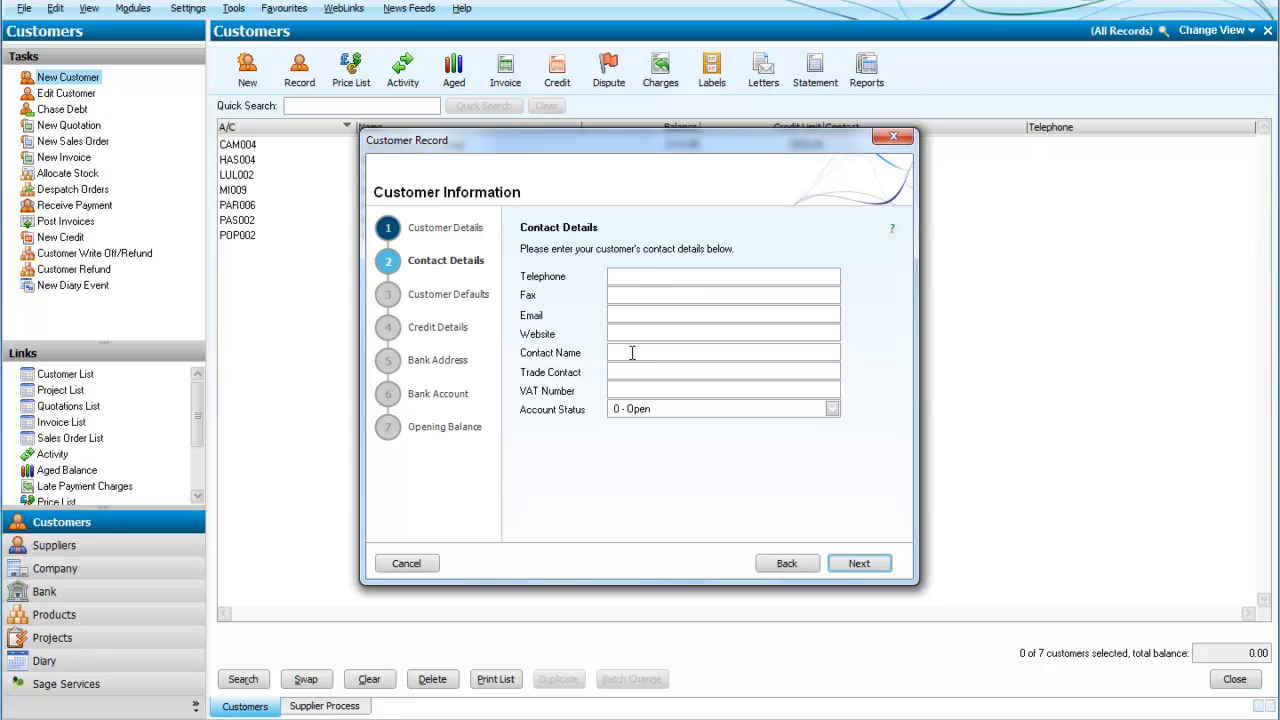
text(t)
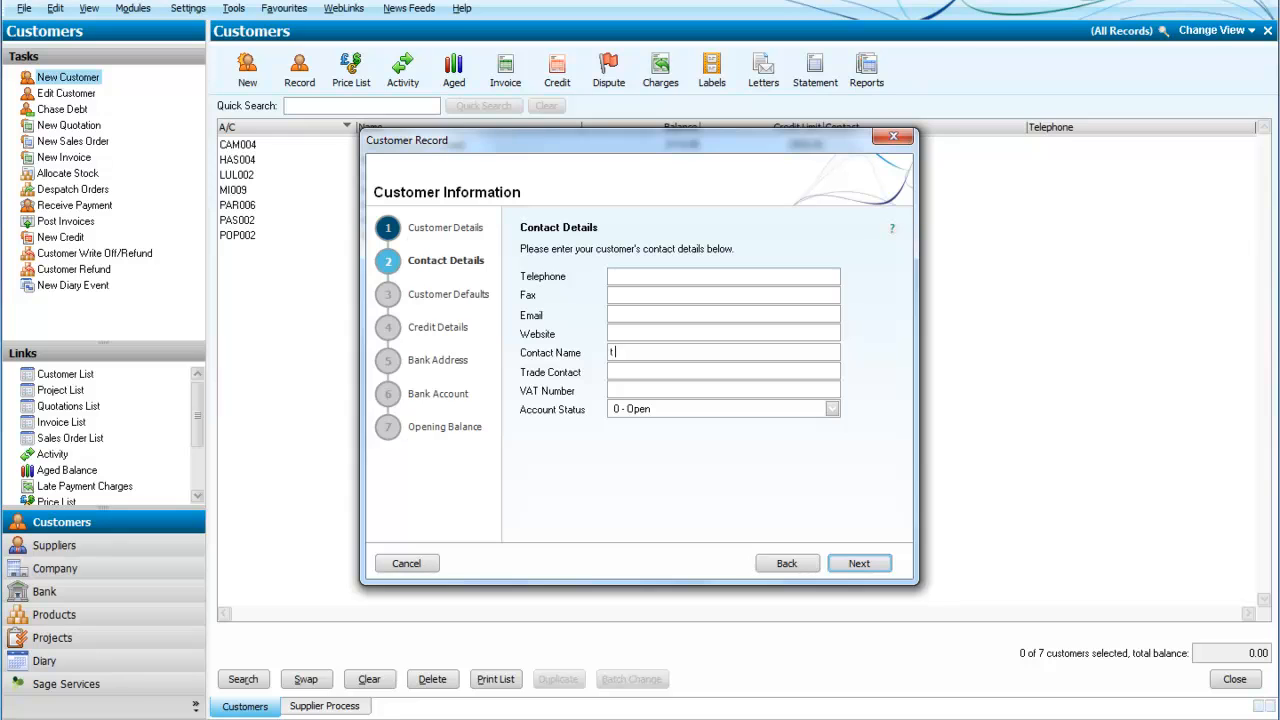
text(Gopher)
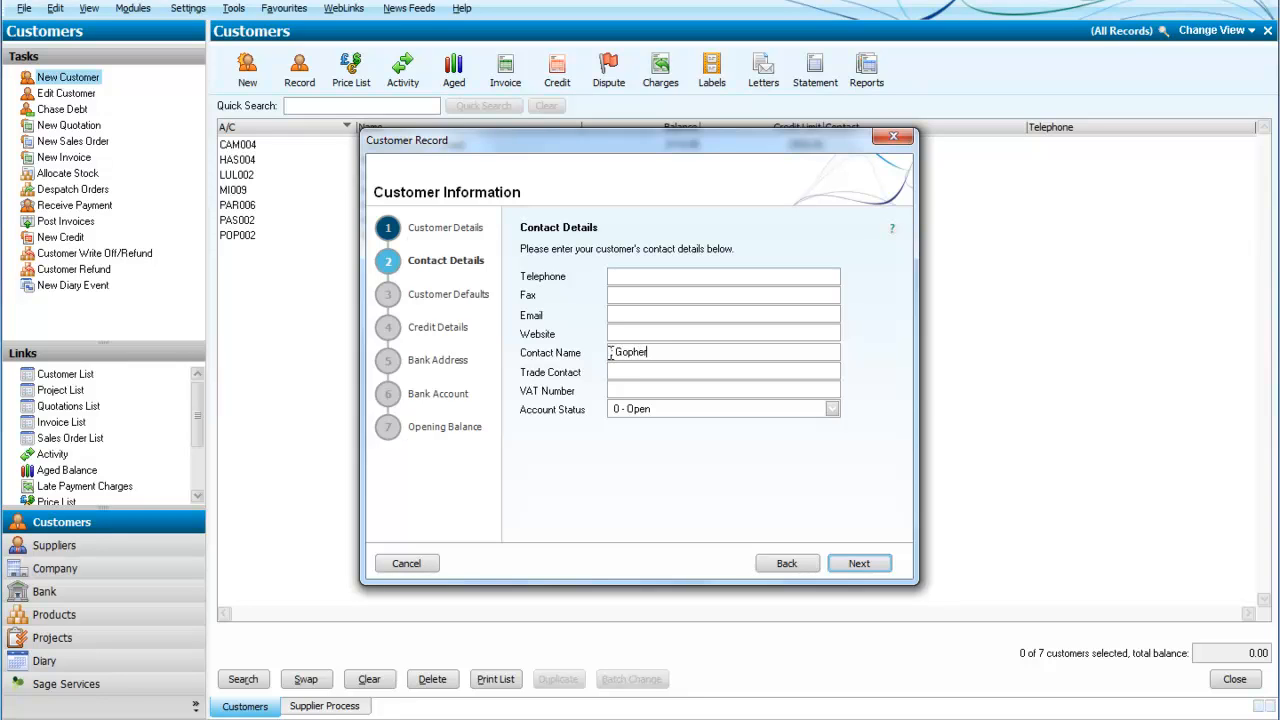
text(T))
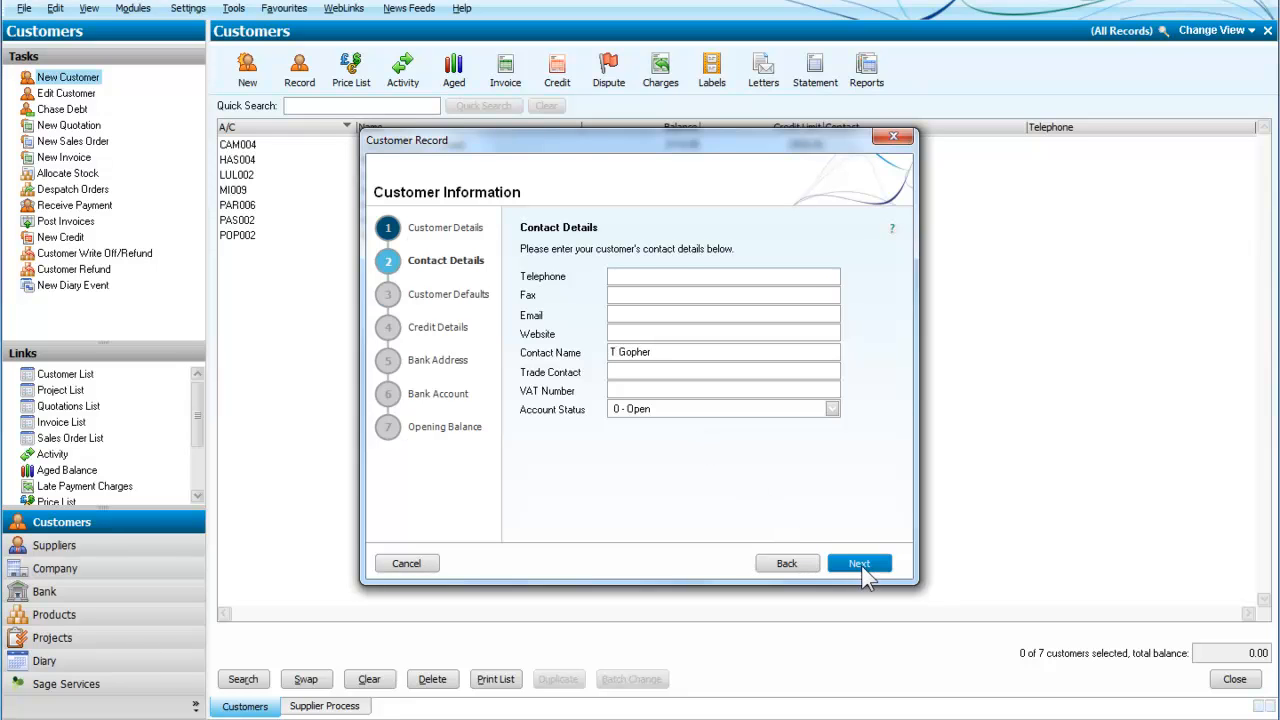
Keep customer defaults at 0.00 discount, nominal code 4000 and tax code T1 20.00
click(858, 562)
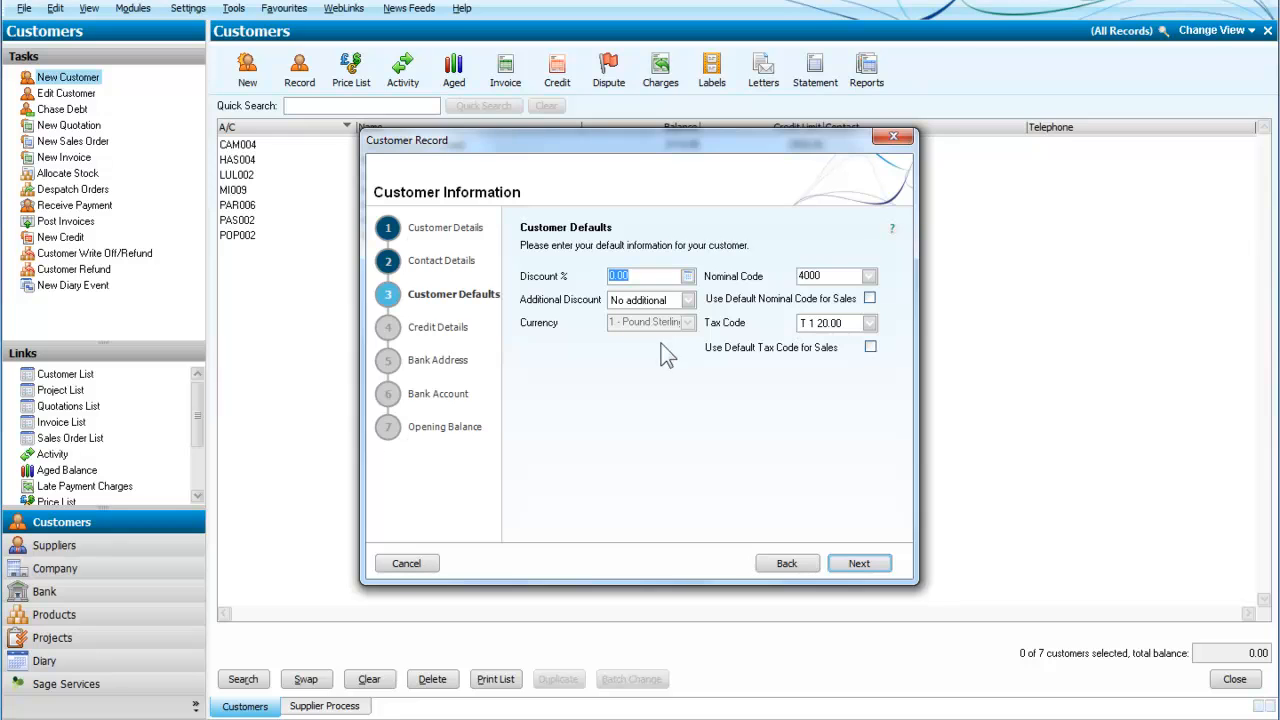
mouse_move(558, 362)
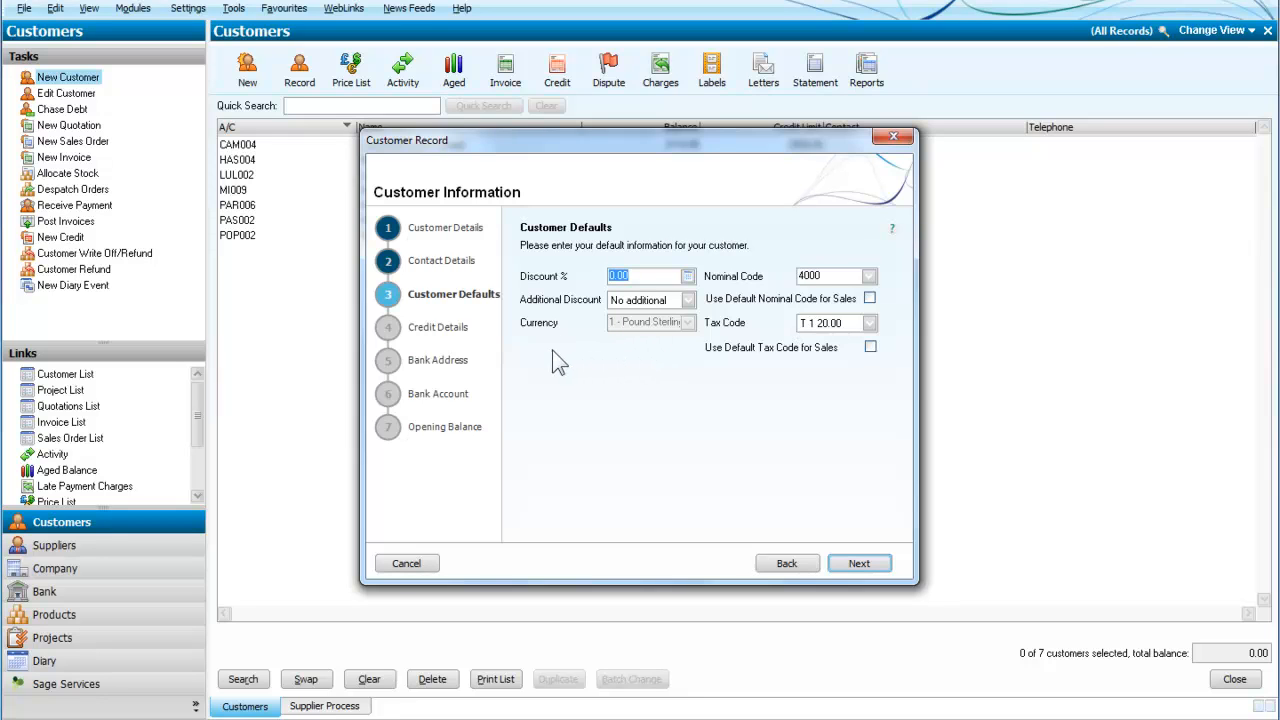
mouse_move(582, 300)
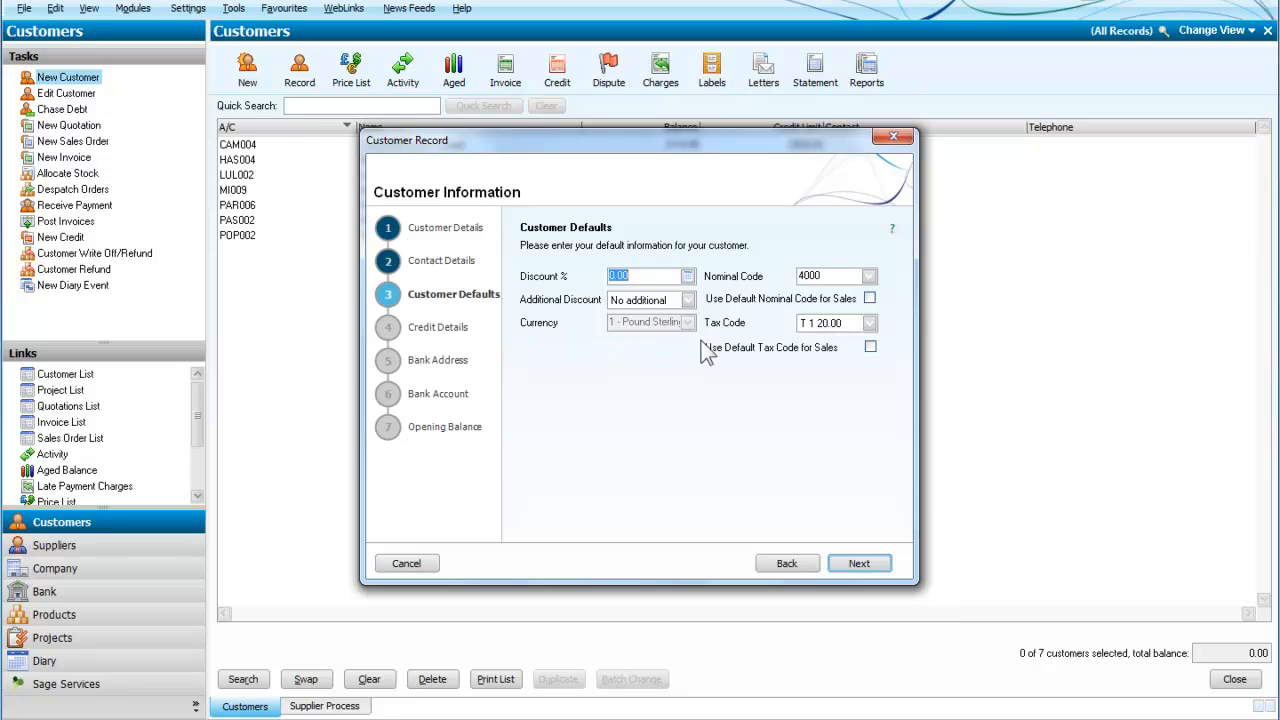
click(868, 276)
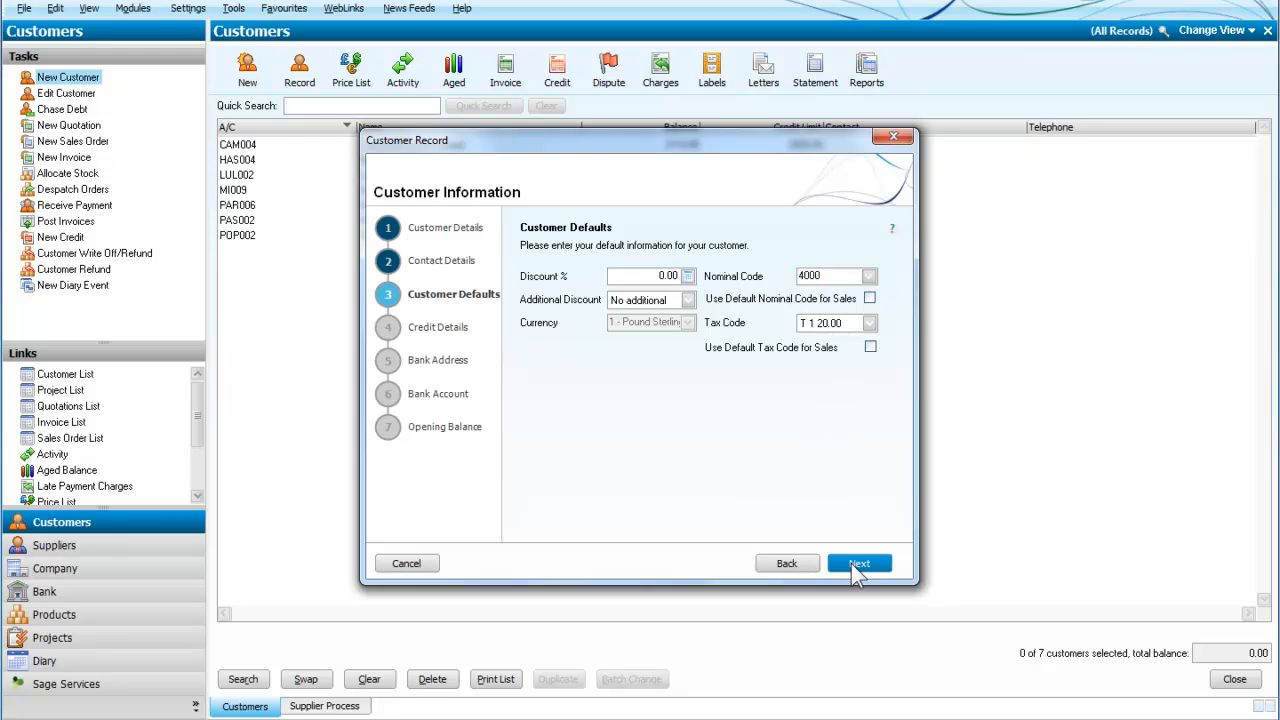
Set credit limit 1500, settlement due 70 days, 1% settlement discount and 30 payment days
click(858, 564)
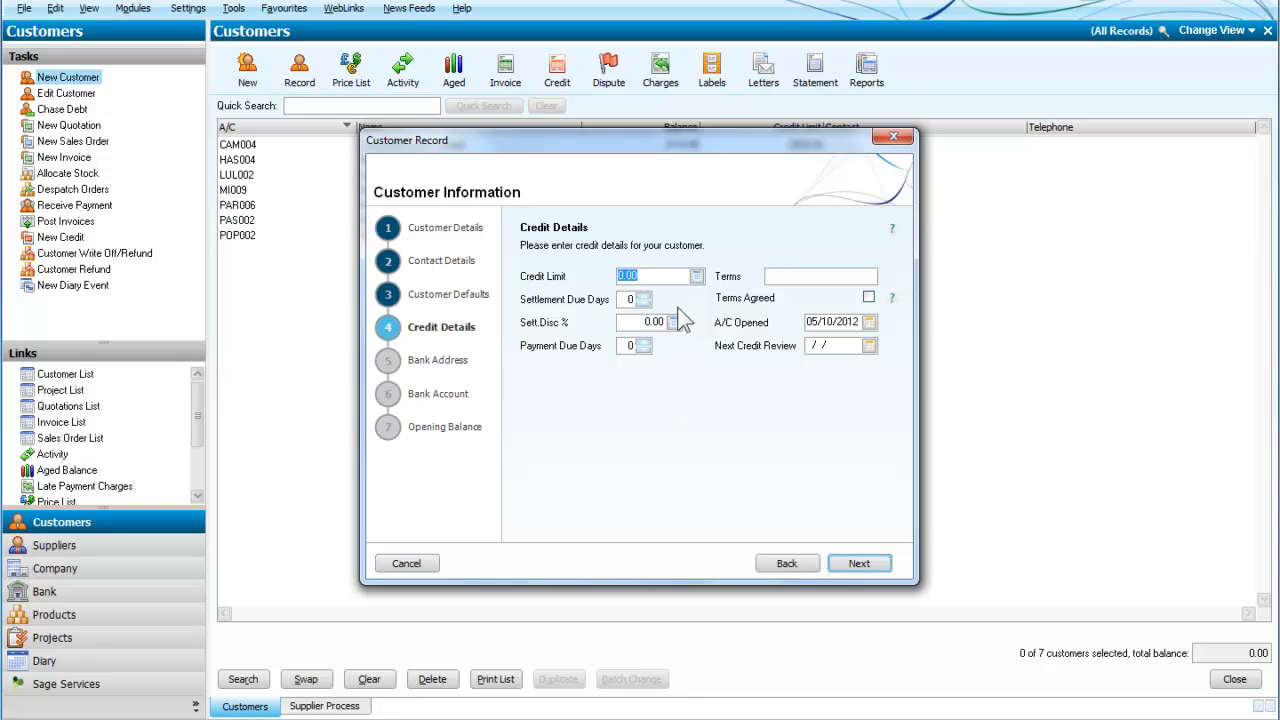
mouse_move(596, 290)
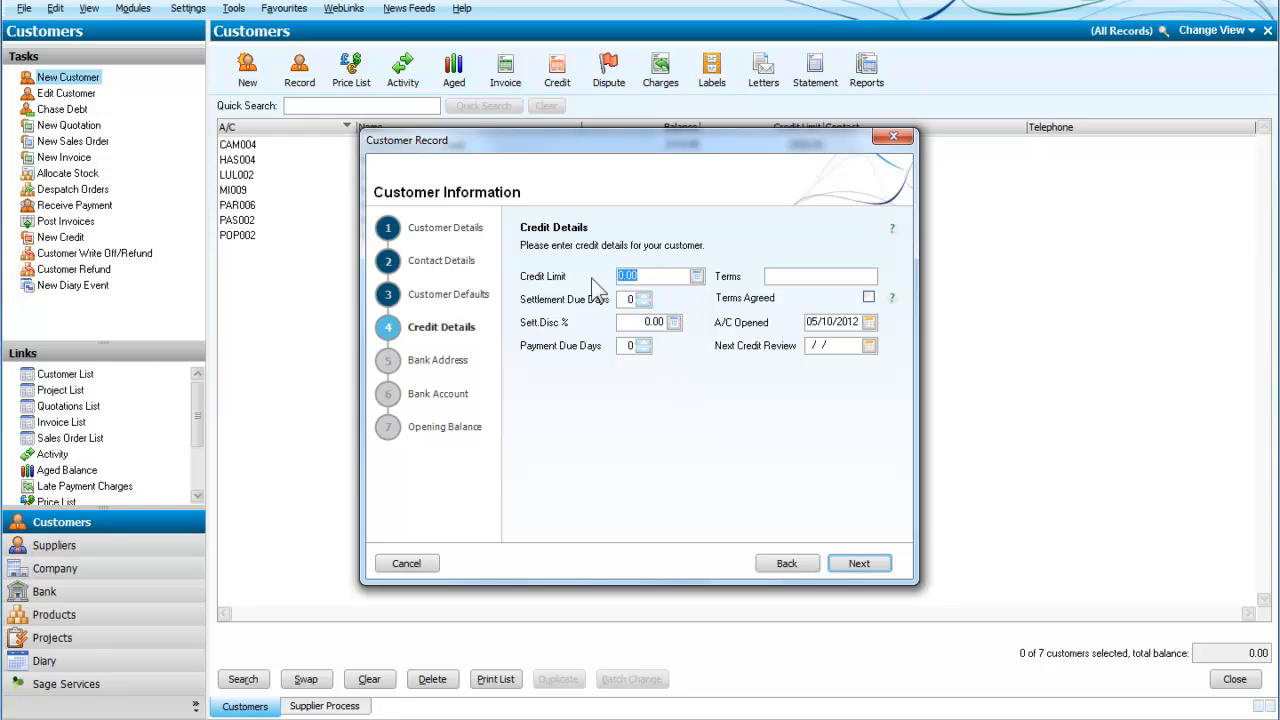
text(1500)
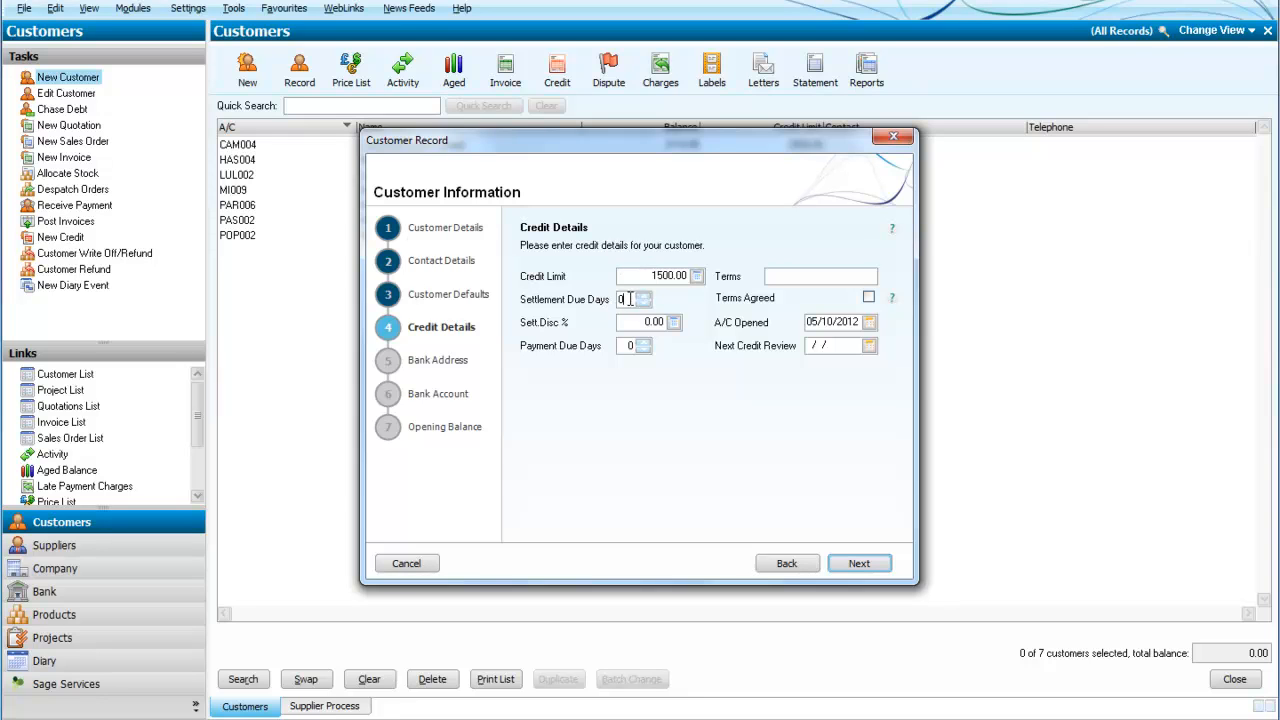
text(70)
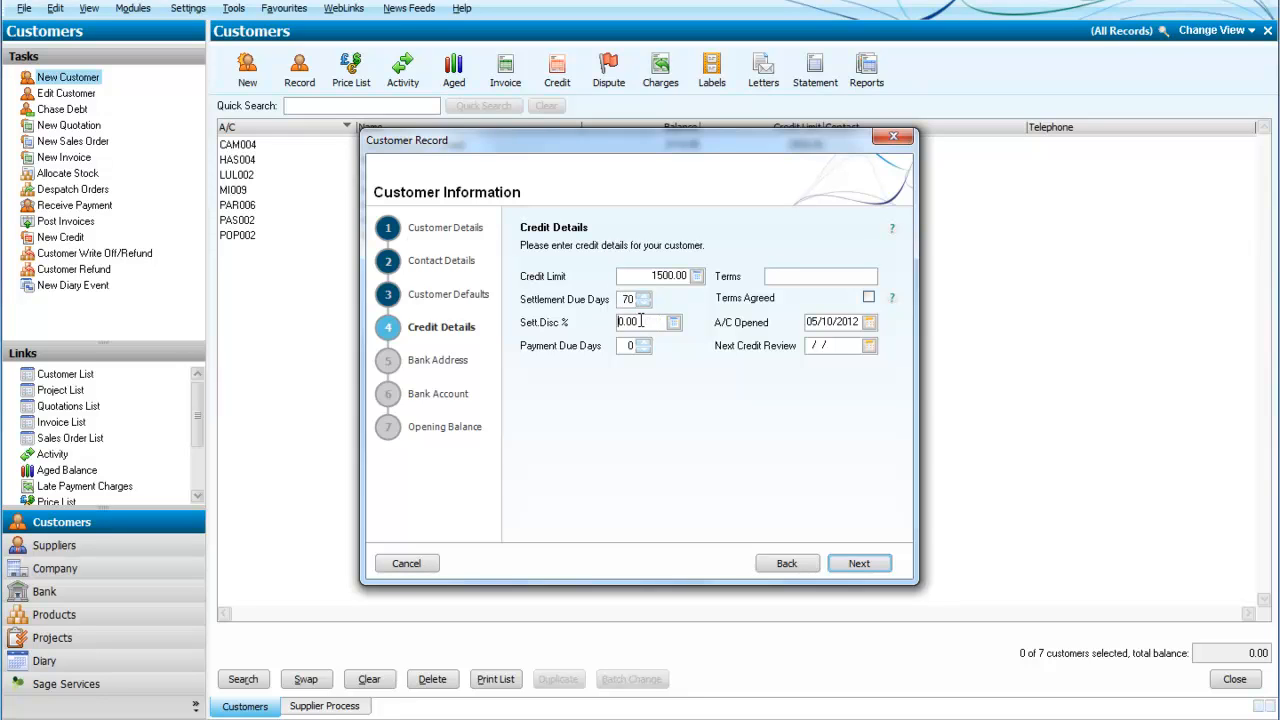
text(1)
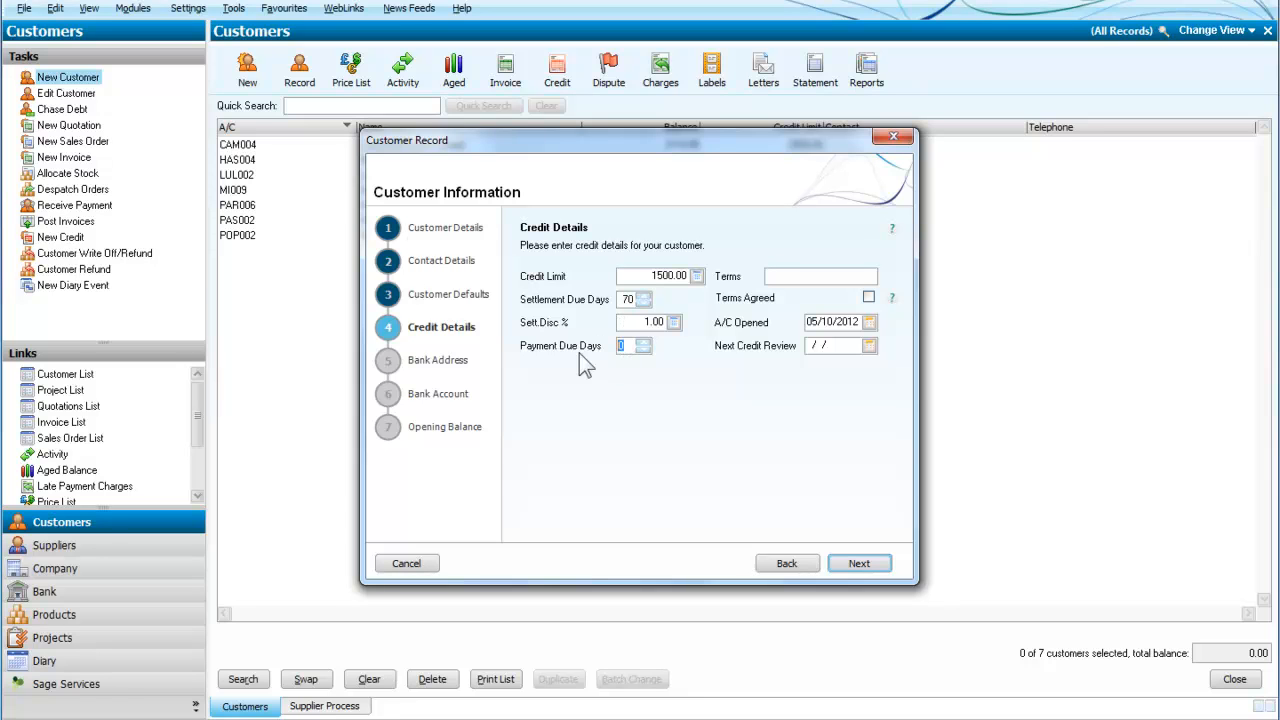
text(30)
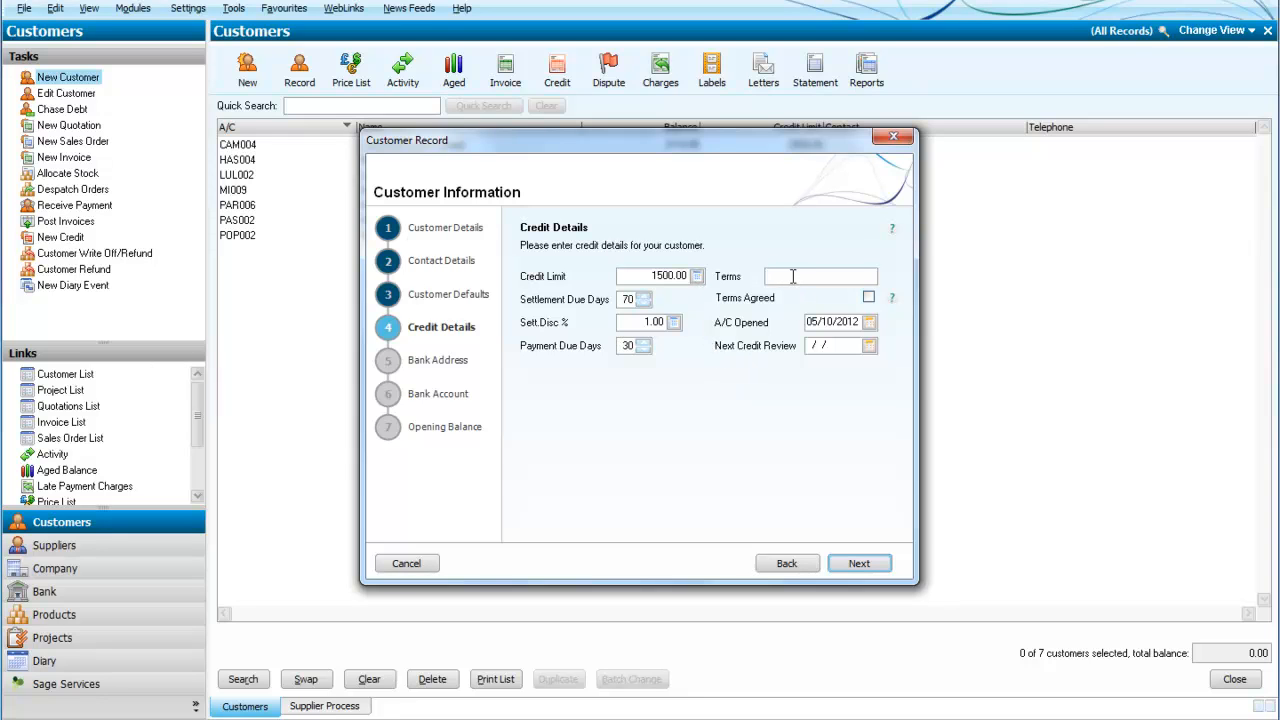
Enter terms '30 days 1% in 7 days' and mark terms agreed
text(30 days)
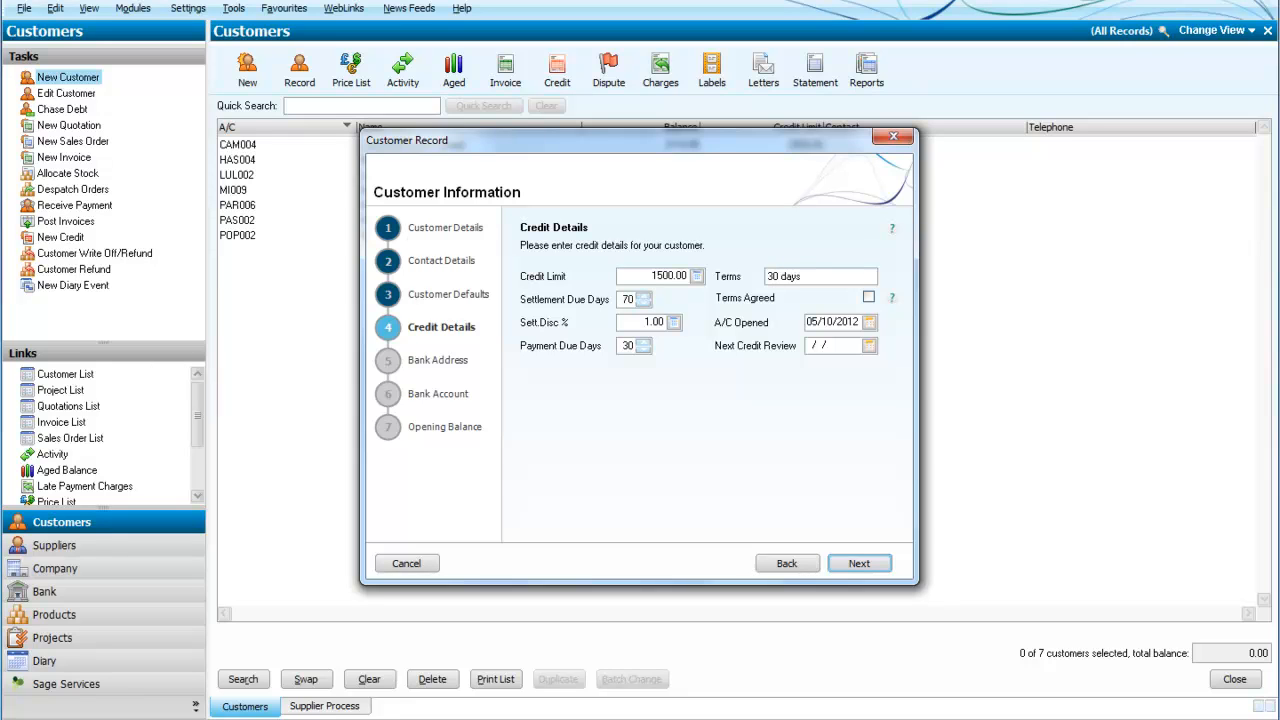
text(1% in)
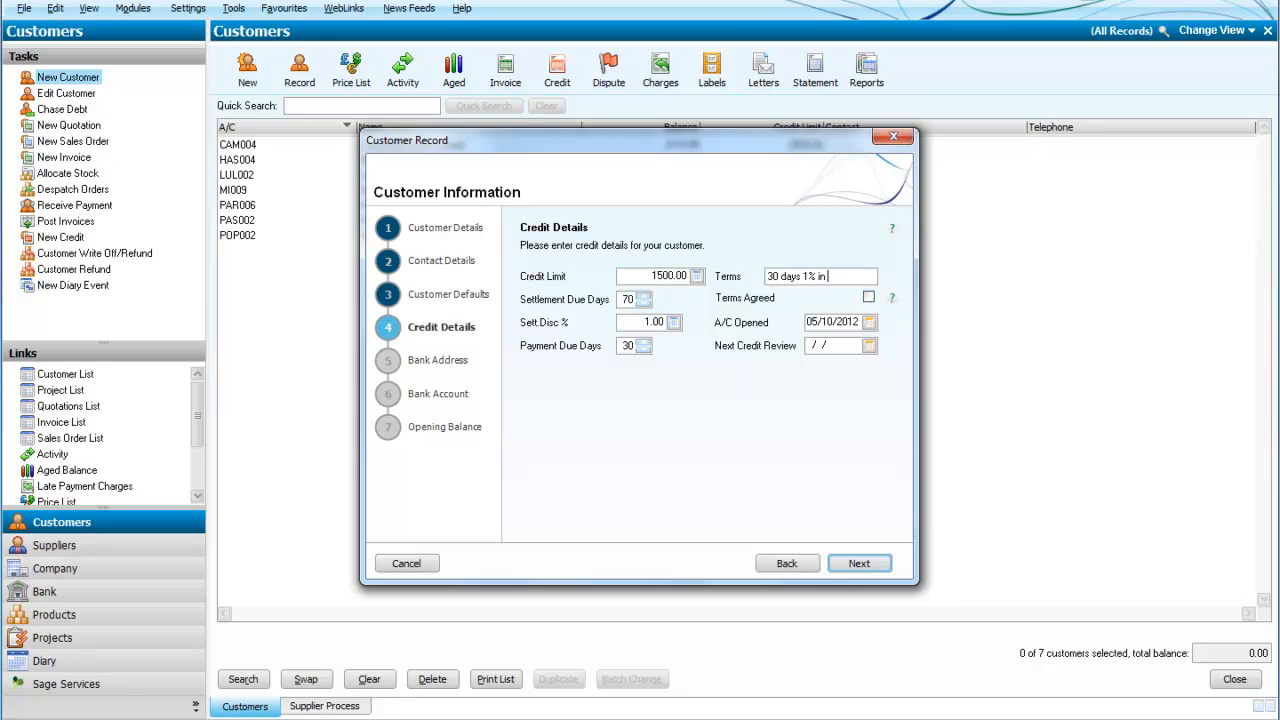
text(7 days)
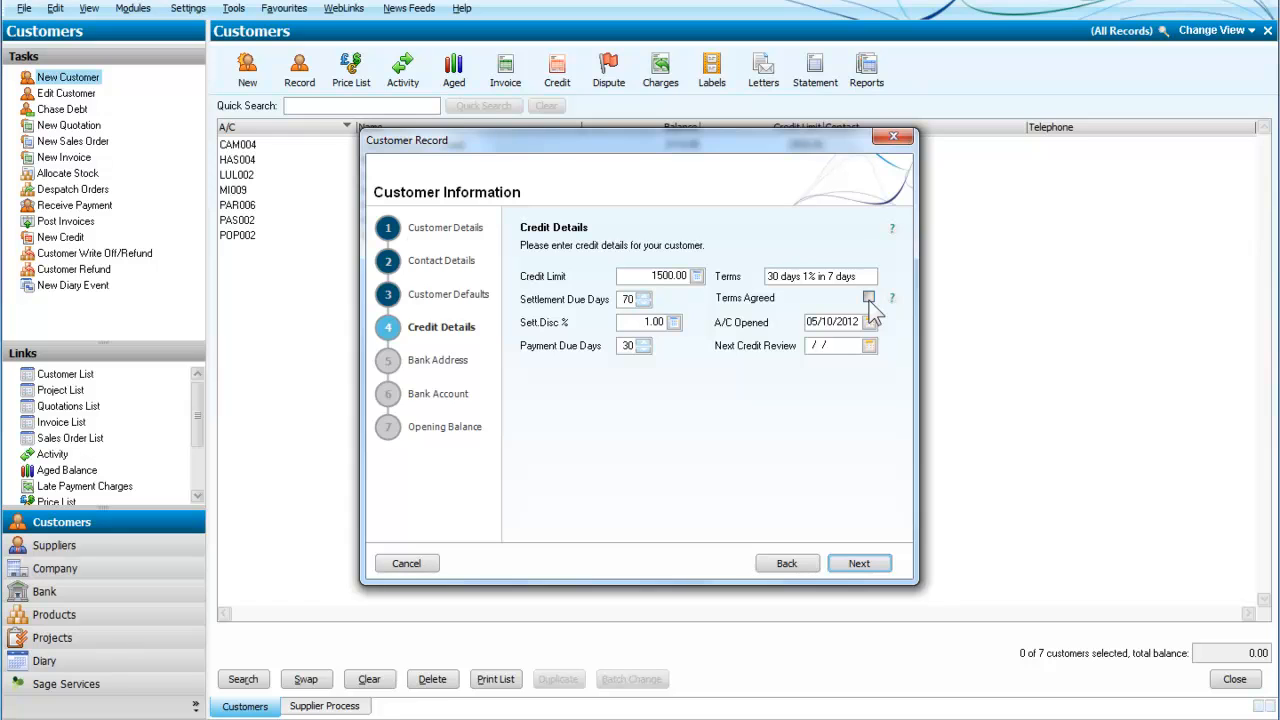
click(868, 296)
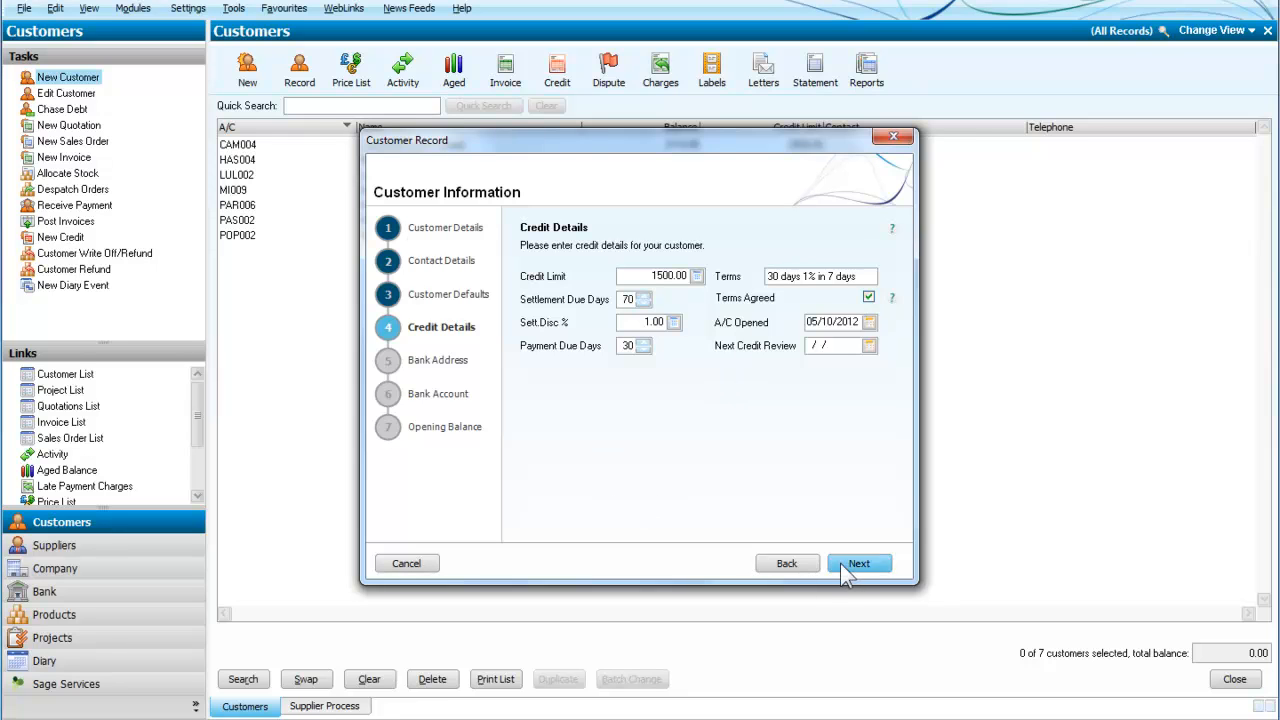
Skip the bank steps and create Gopher Cameras with no opening balance
click(858, 564)
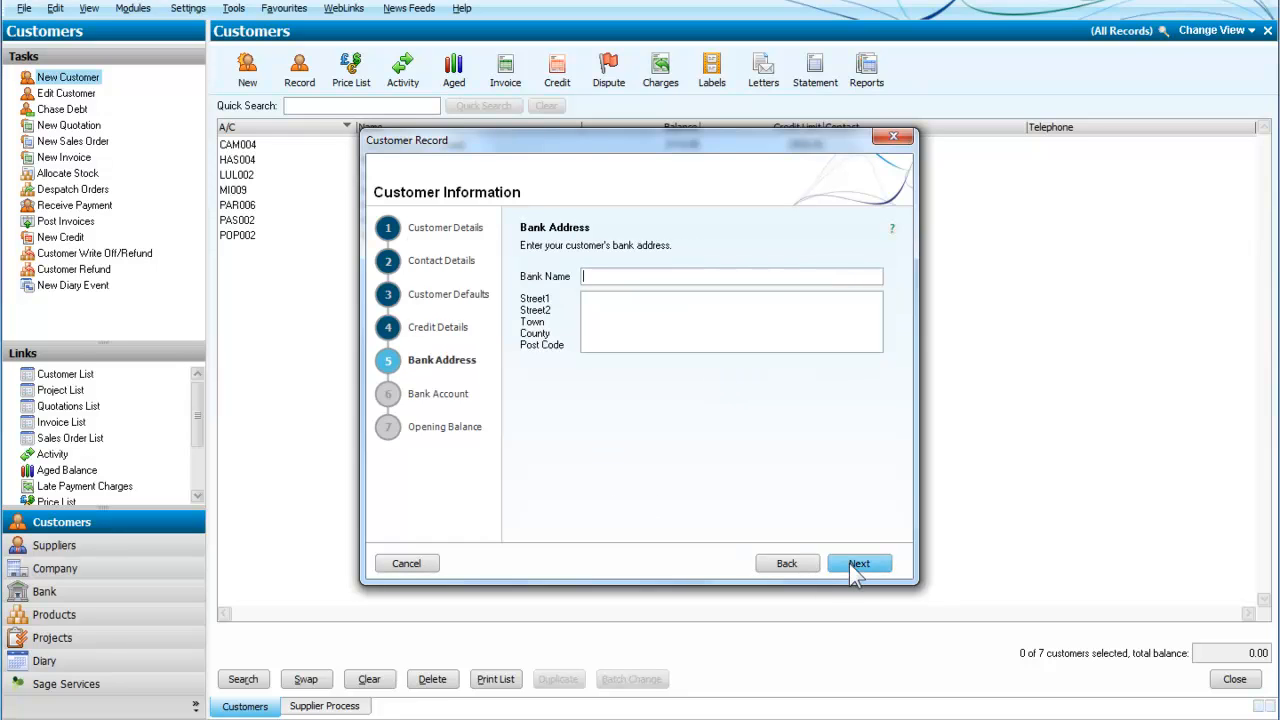
click(858, 564)
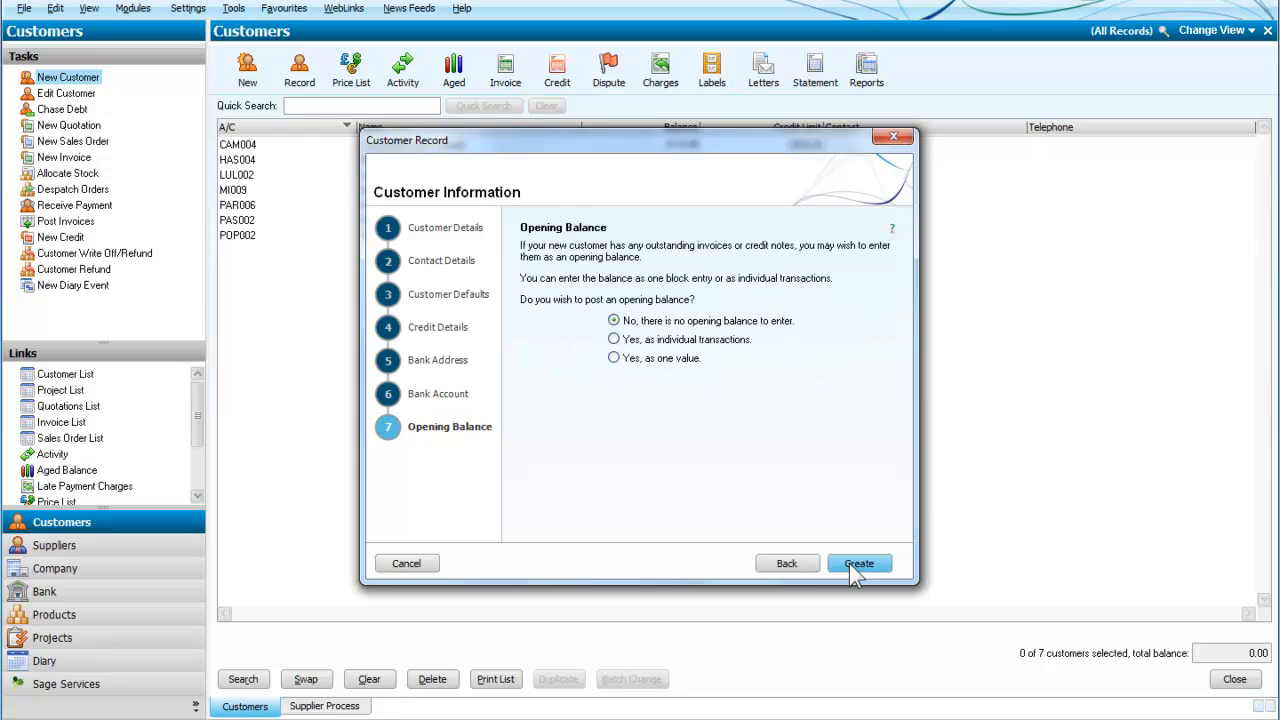
mouse_move(768, 464)
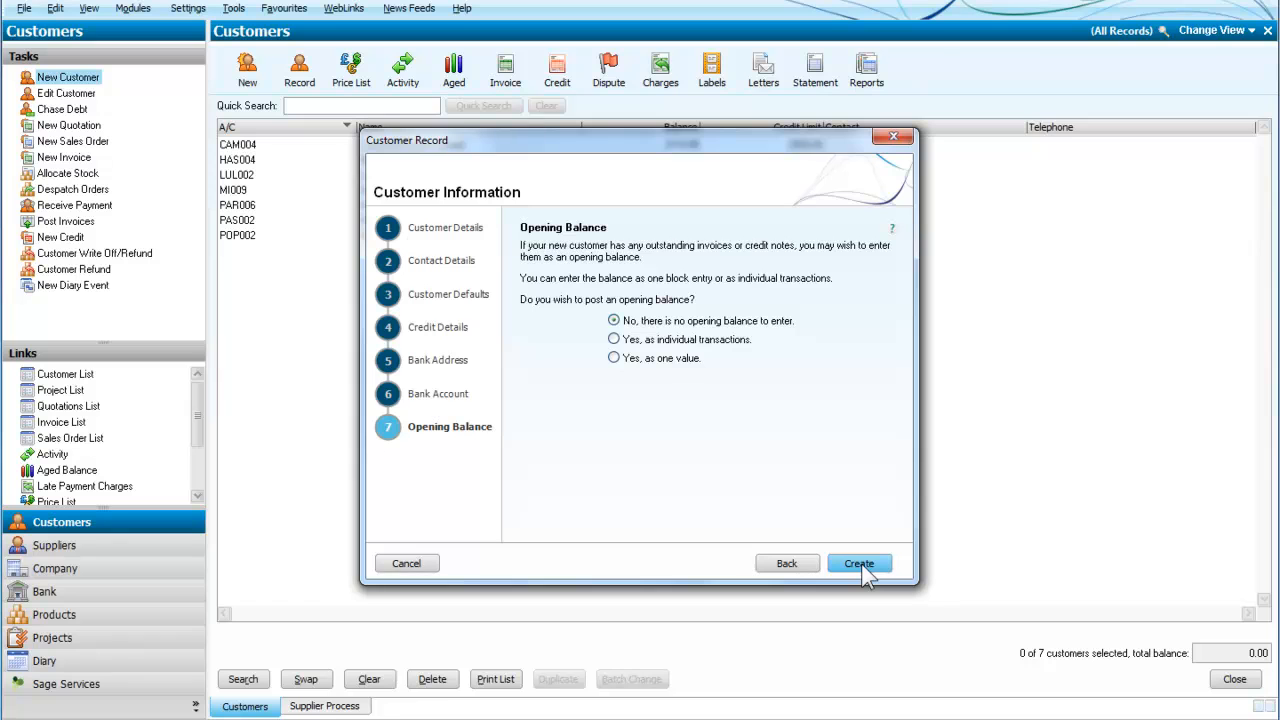
click(858, 564)
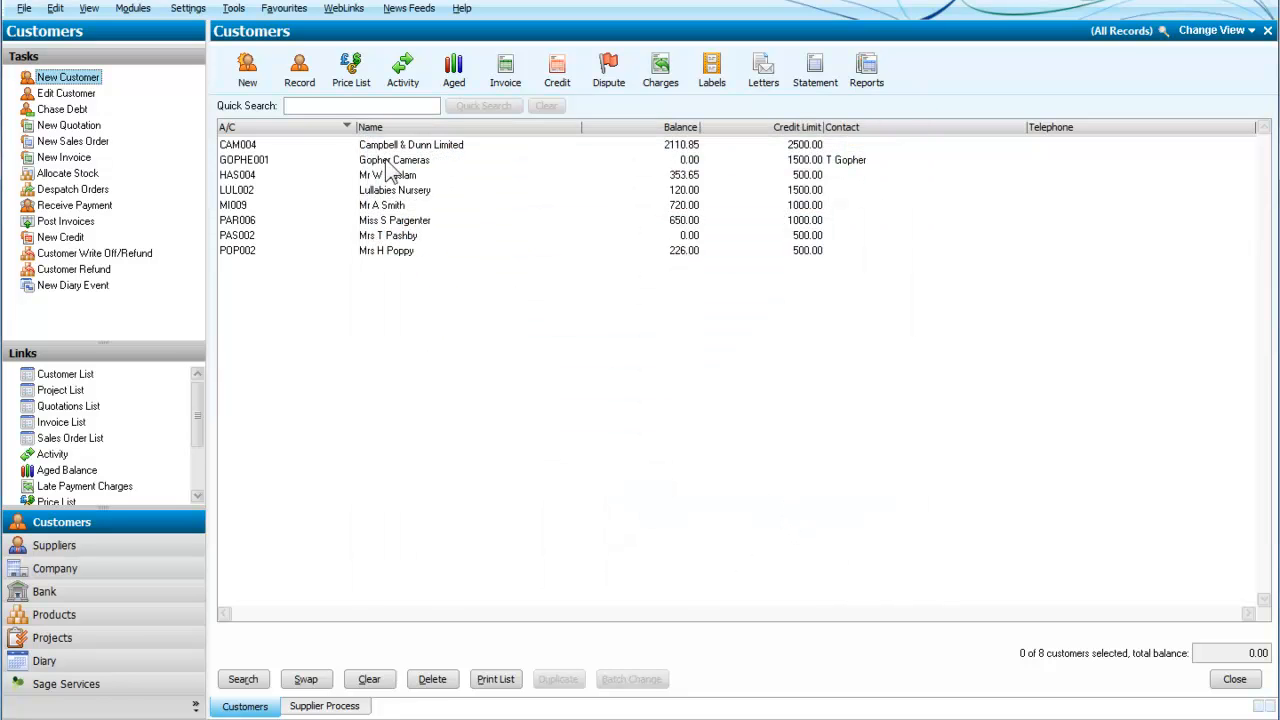
mouse_move(424, 172)
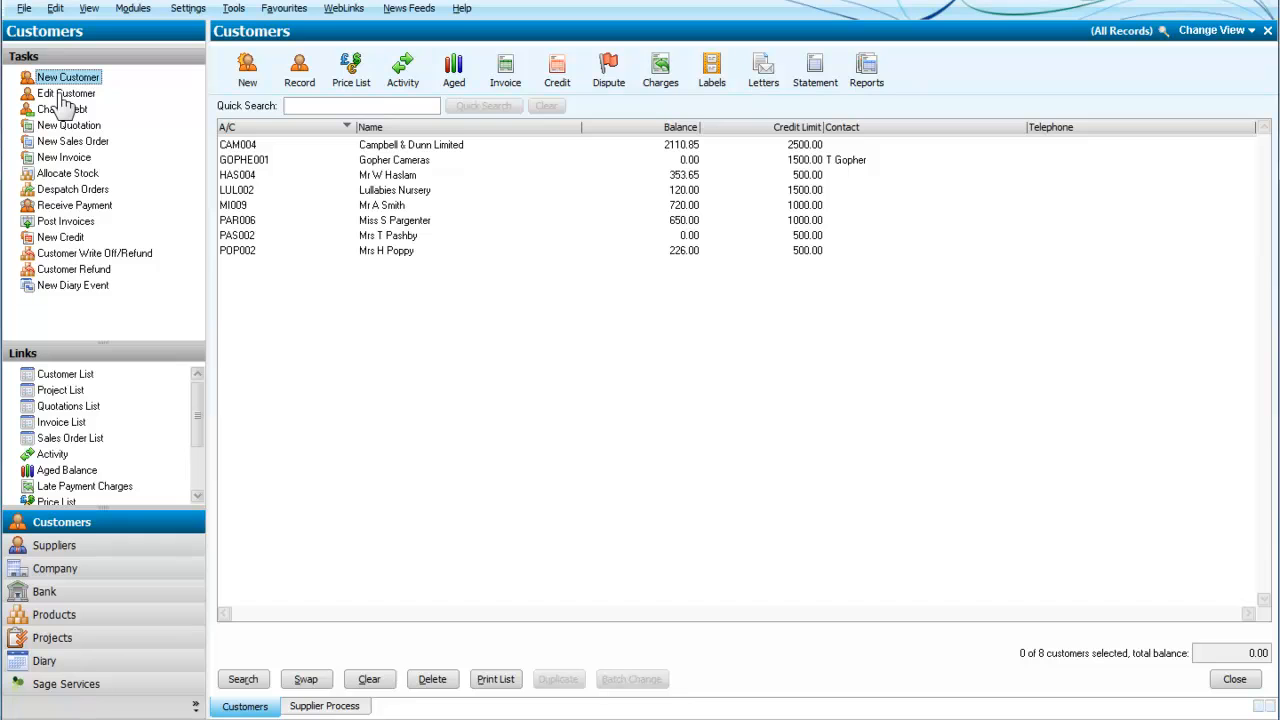
mouse_move(64, 108)
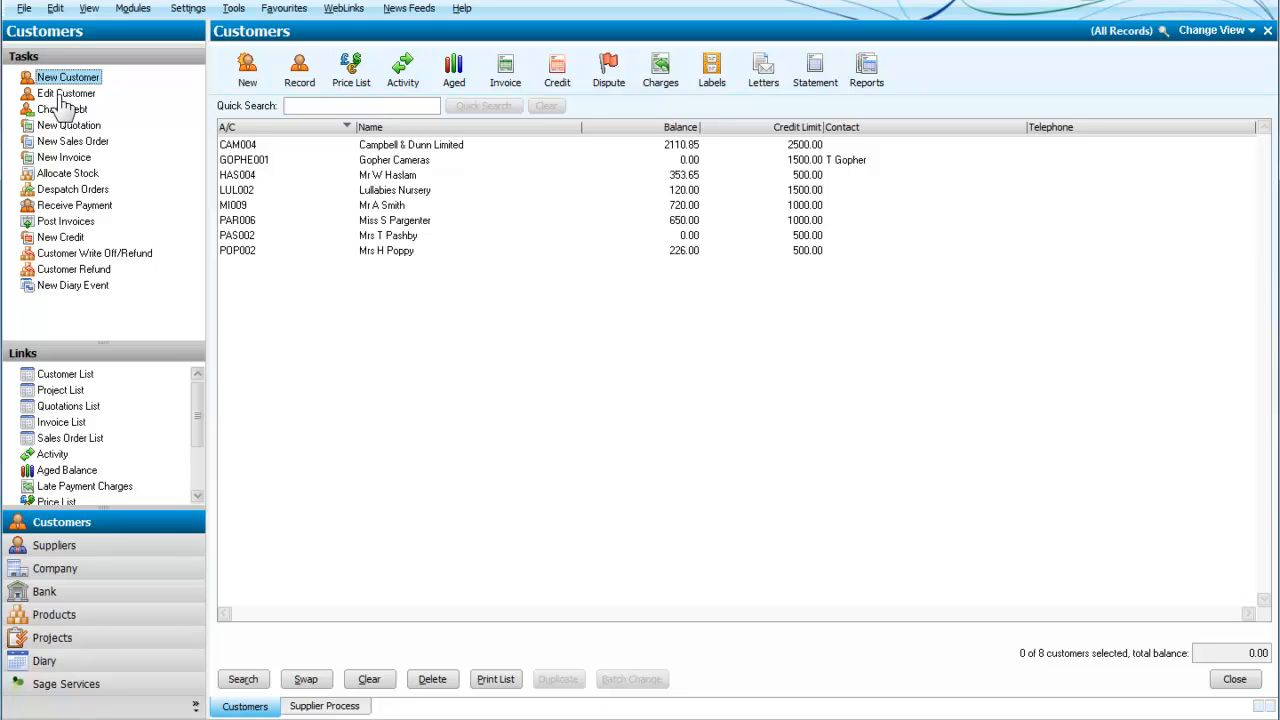
Open Edit Customer and the A/C lookup listing accounts including GOPHE001
click(66, 94)
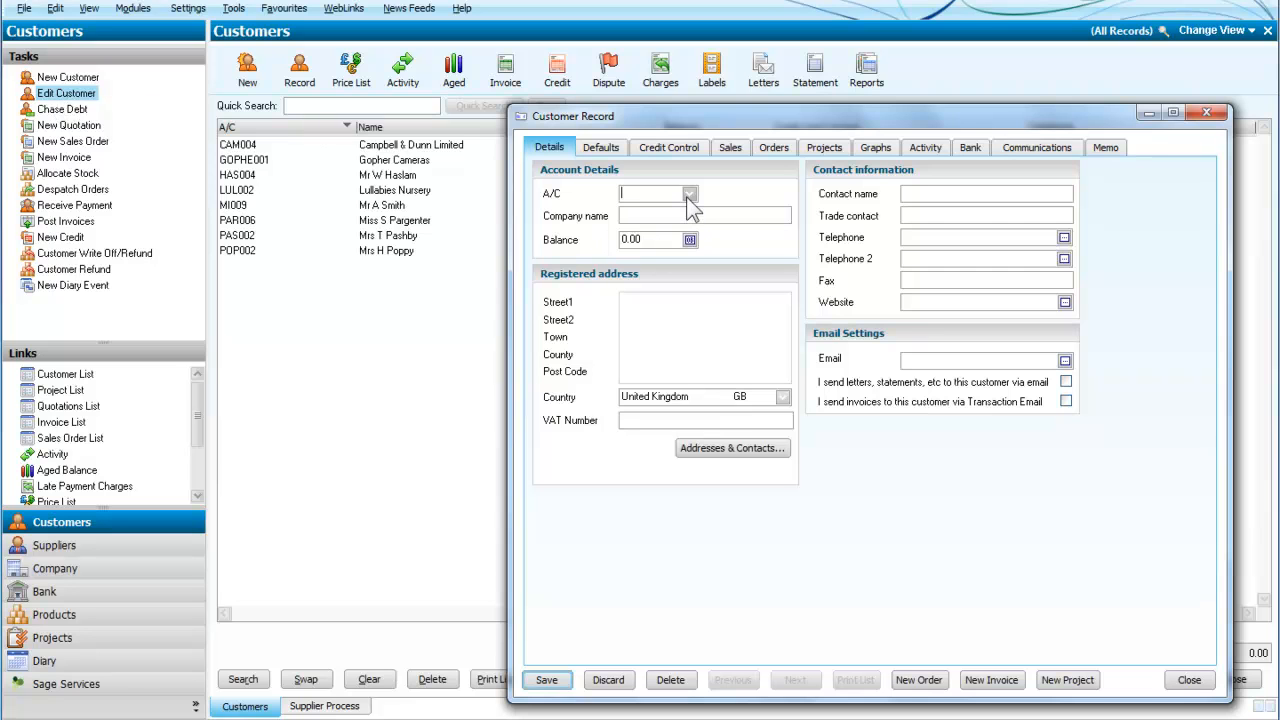
click(688, 192)
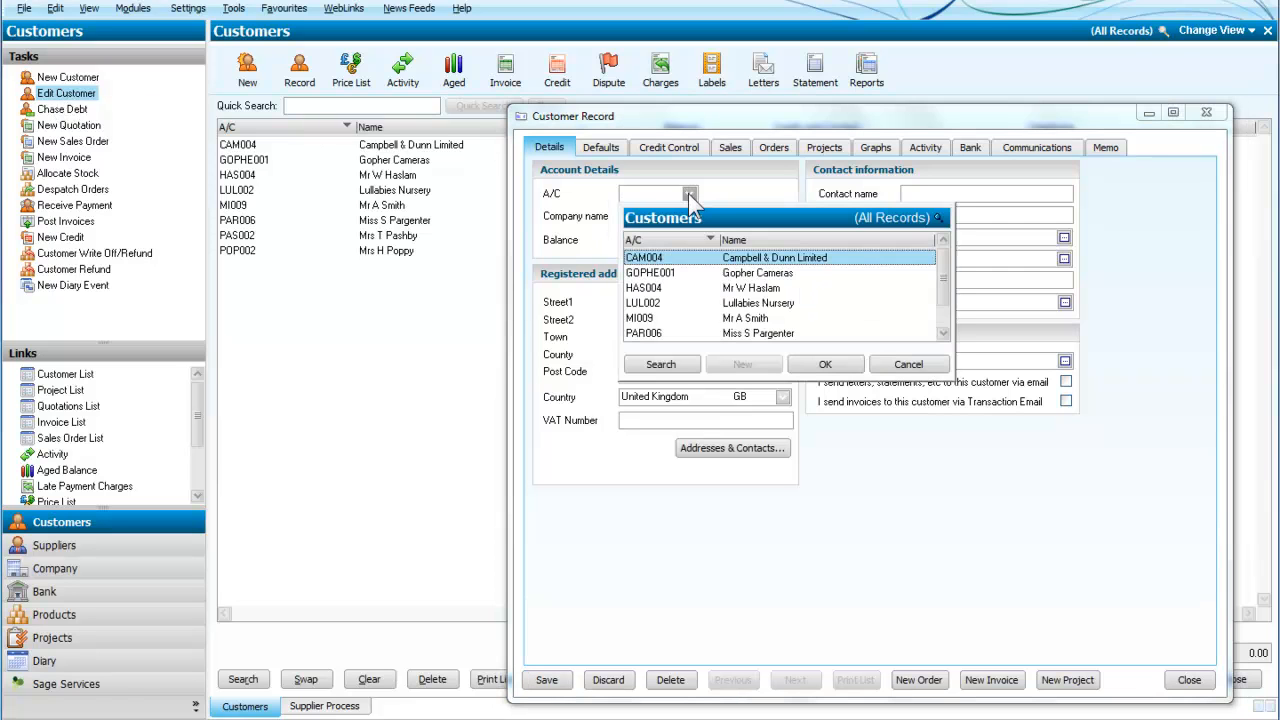
mouse_move(664, 290)
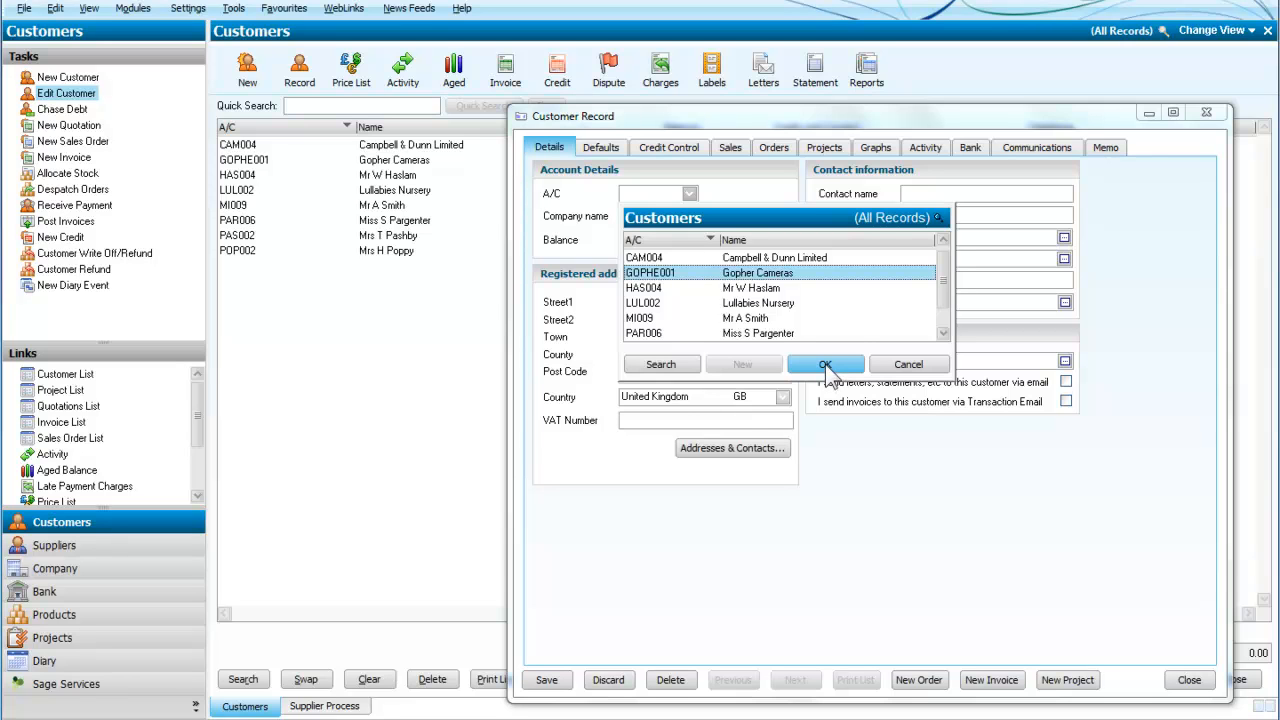
mouse_move(844, 380)
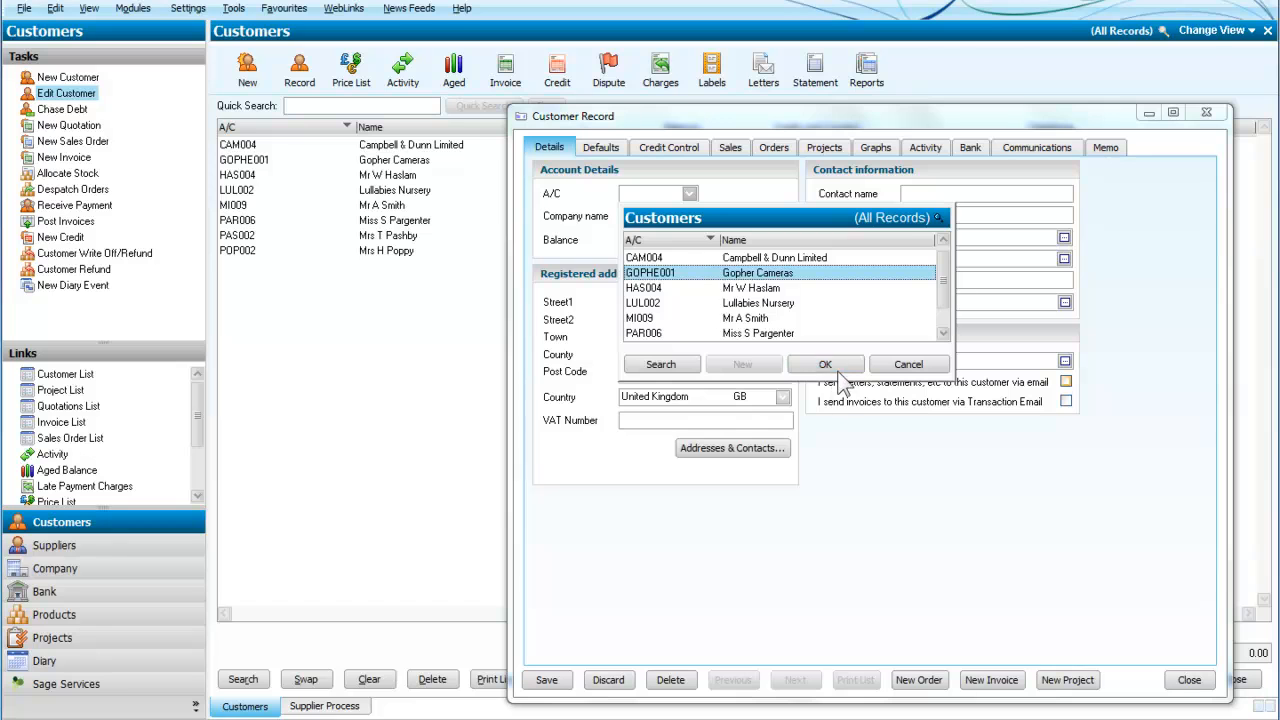